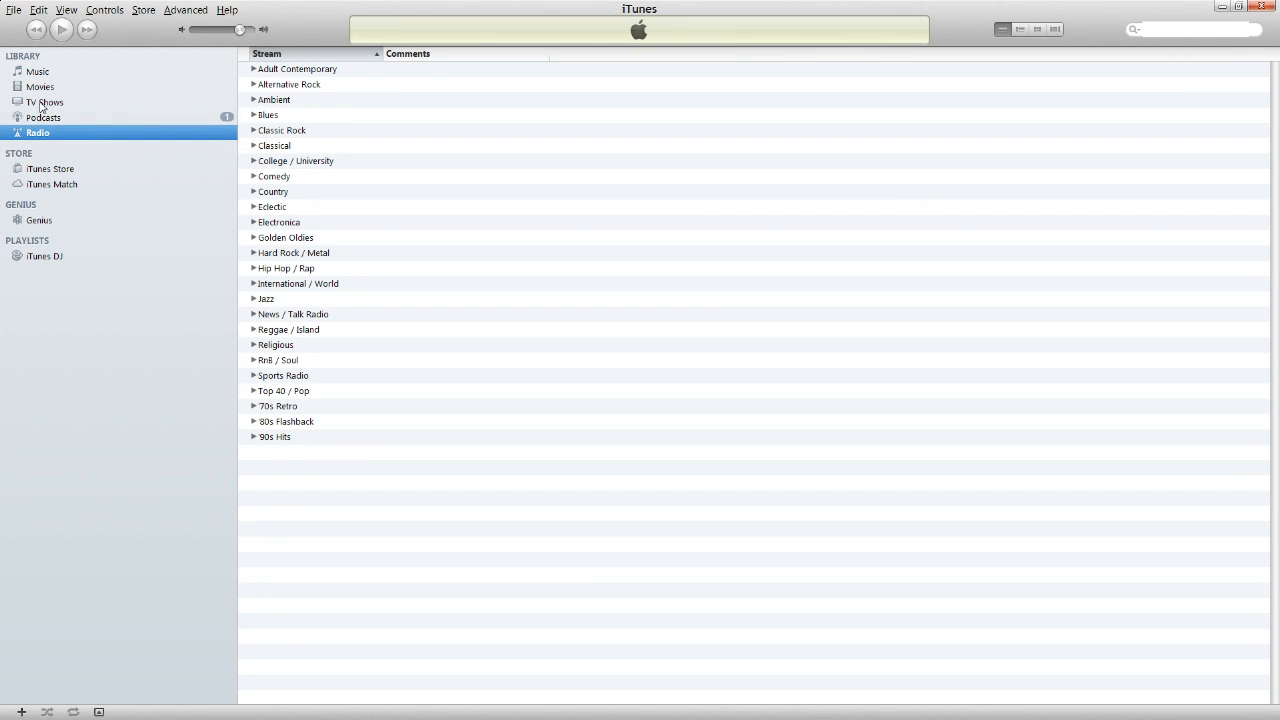
- Browse the Podcasts and Movies libraries, then return to the Radio stream listing
click(44, 116)
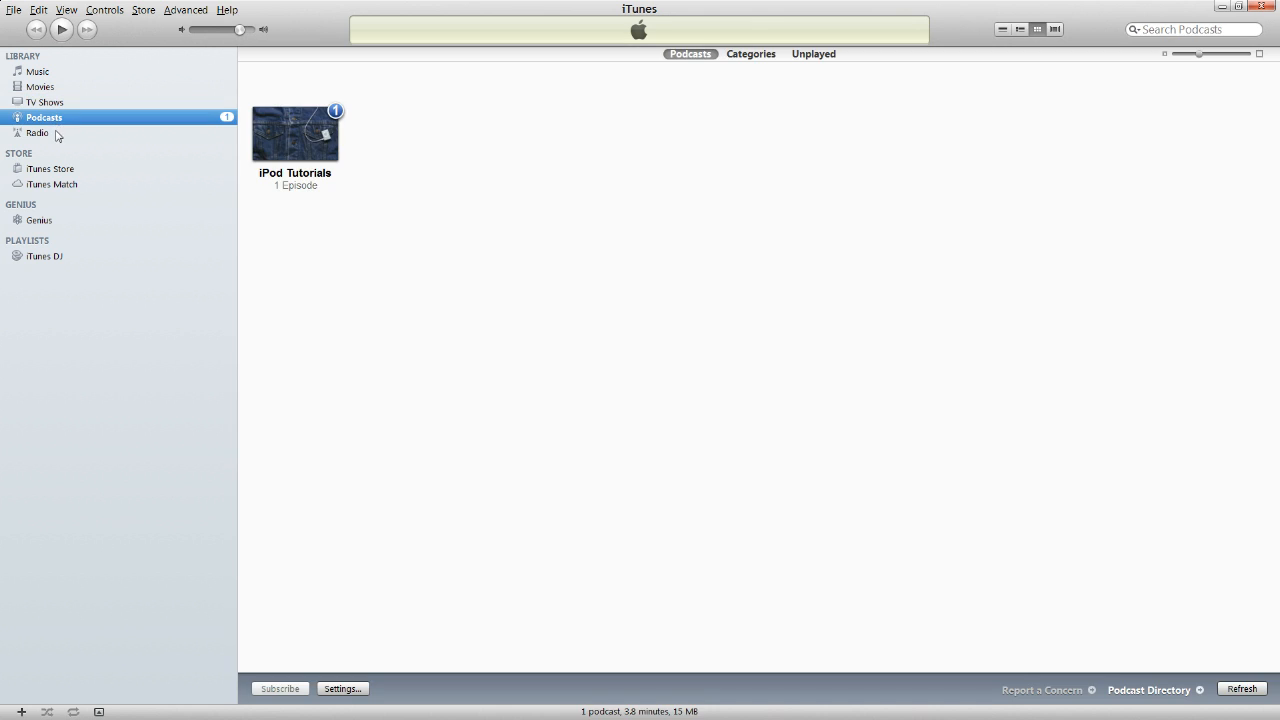
click(40, 86)
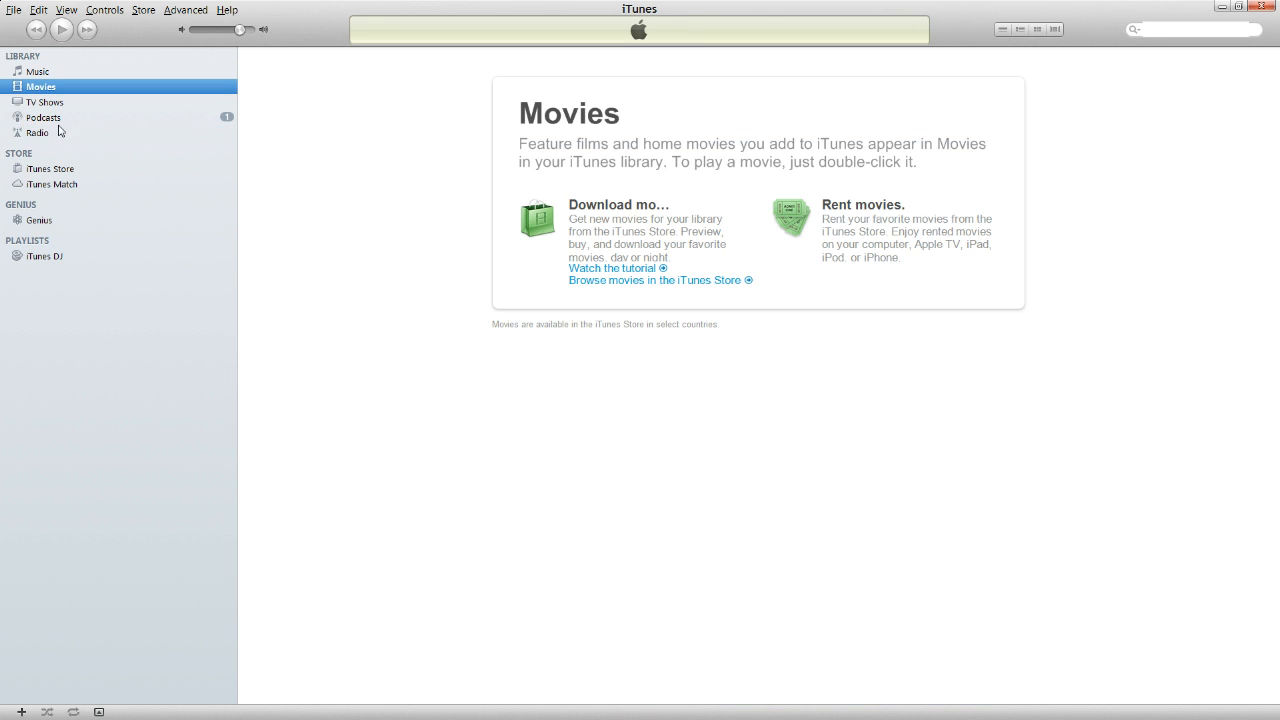
click(38, 132)
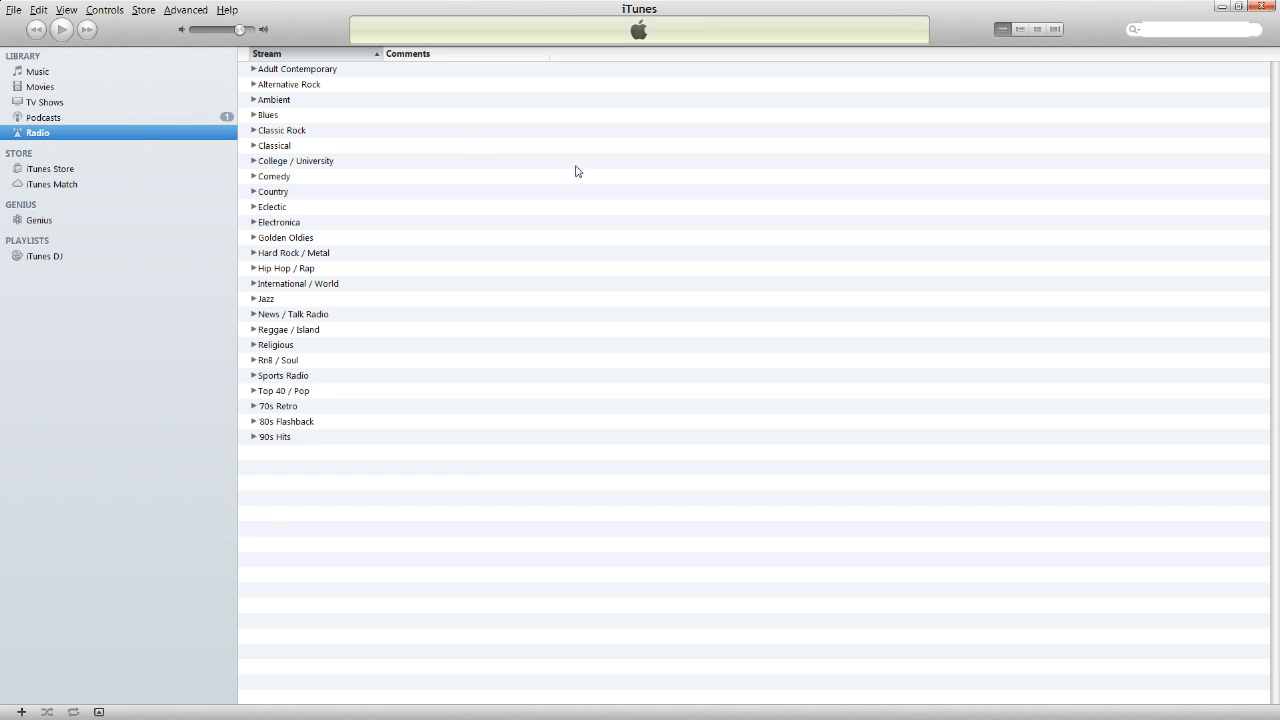
mouse_move(712, 218)
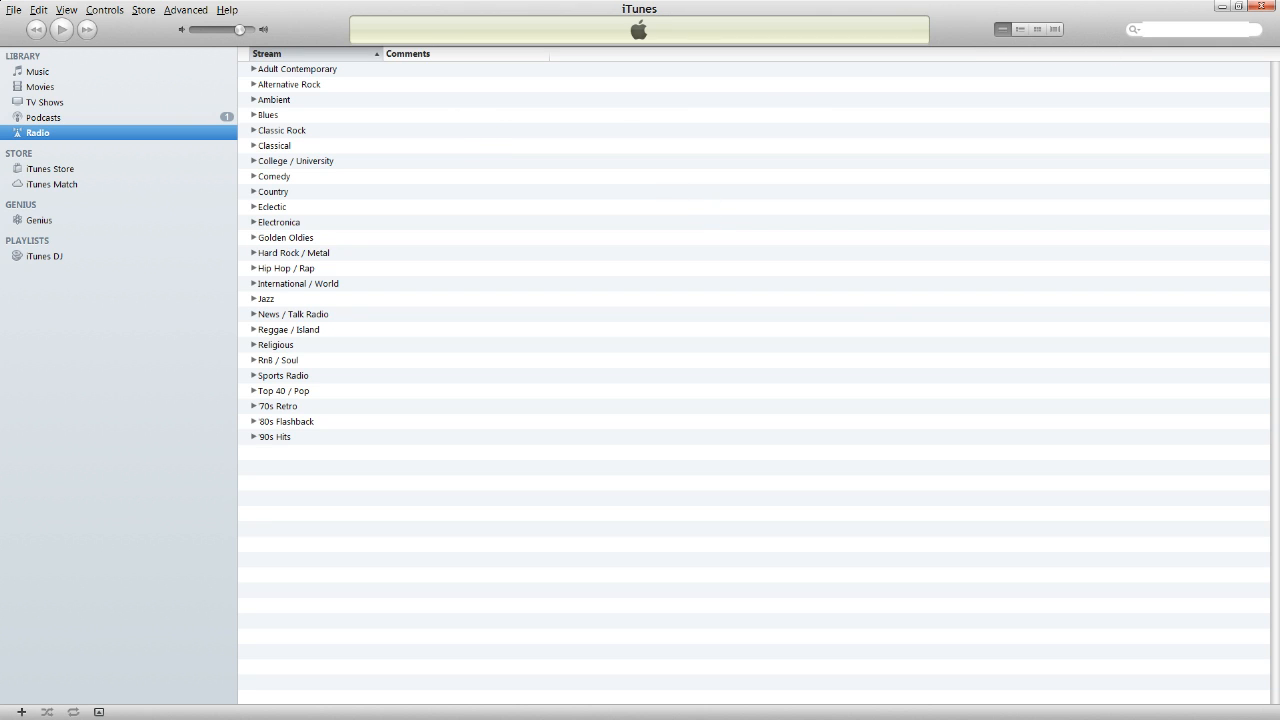
mouse_move(1078, 52)
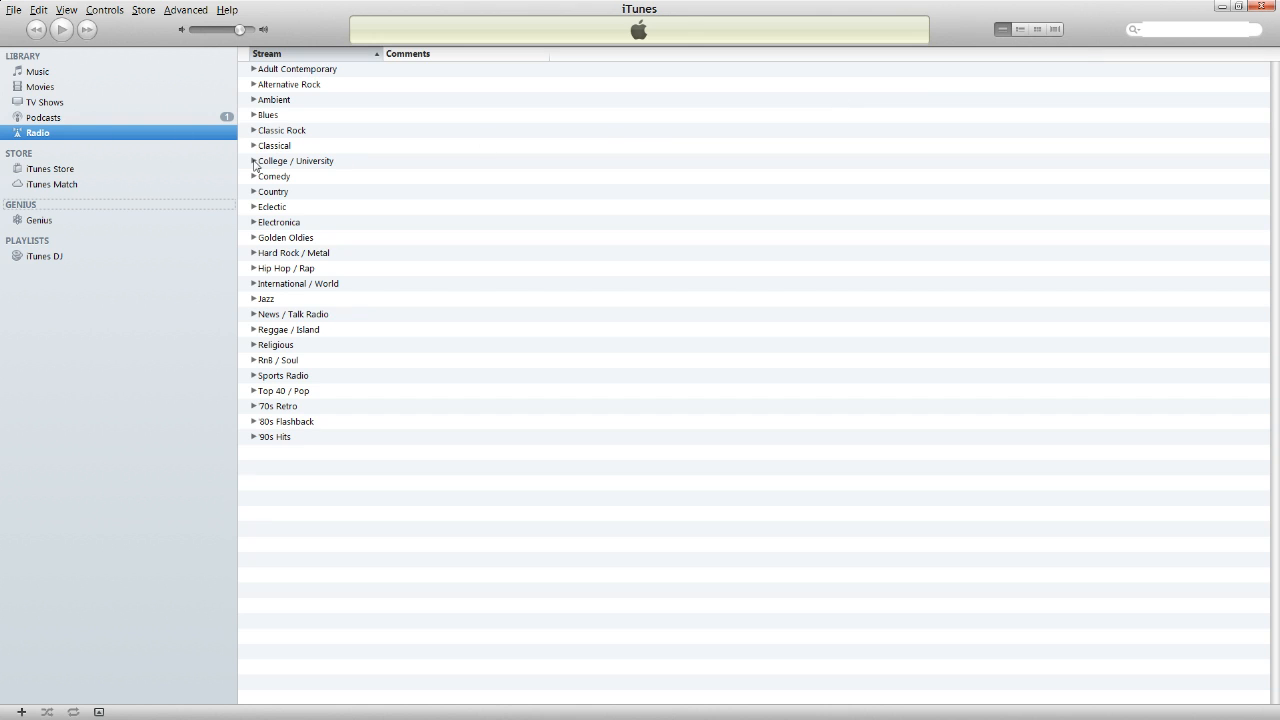
- Expand the College / University genre to list its stations
click(254, 160)
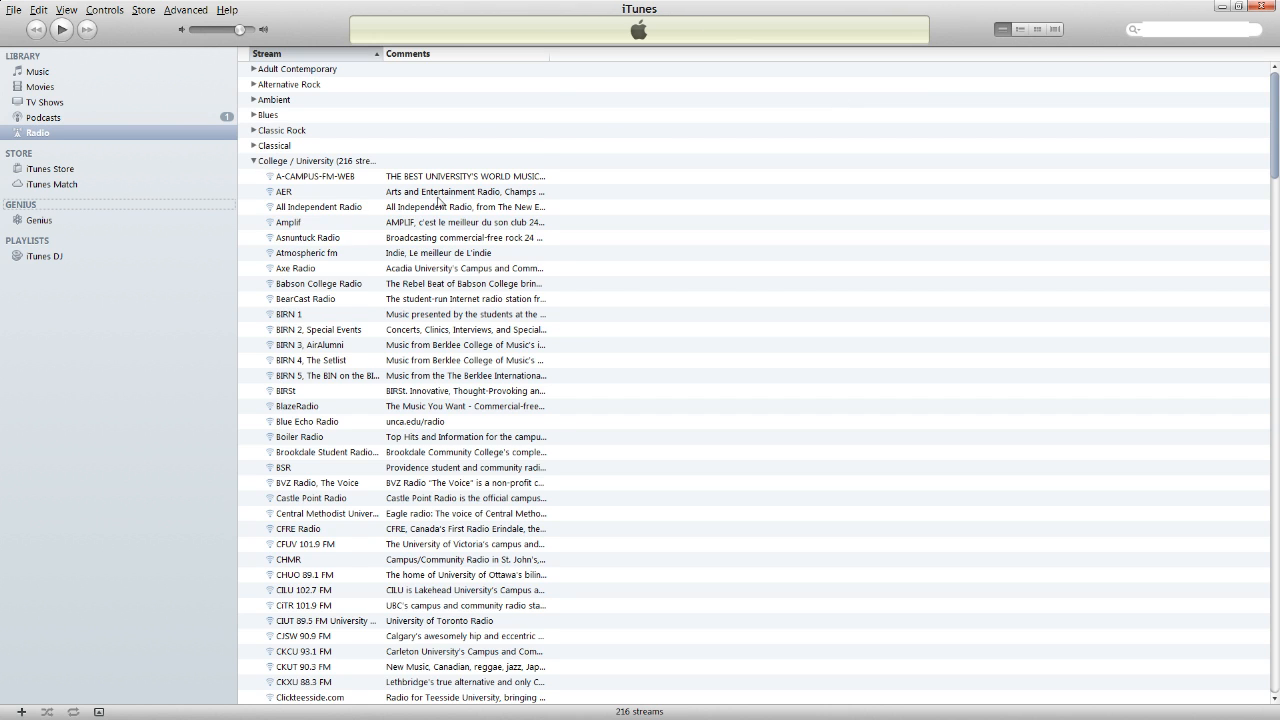
scroll(down, 3)
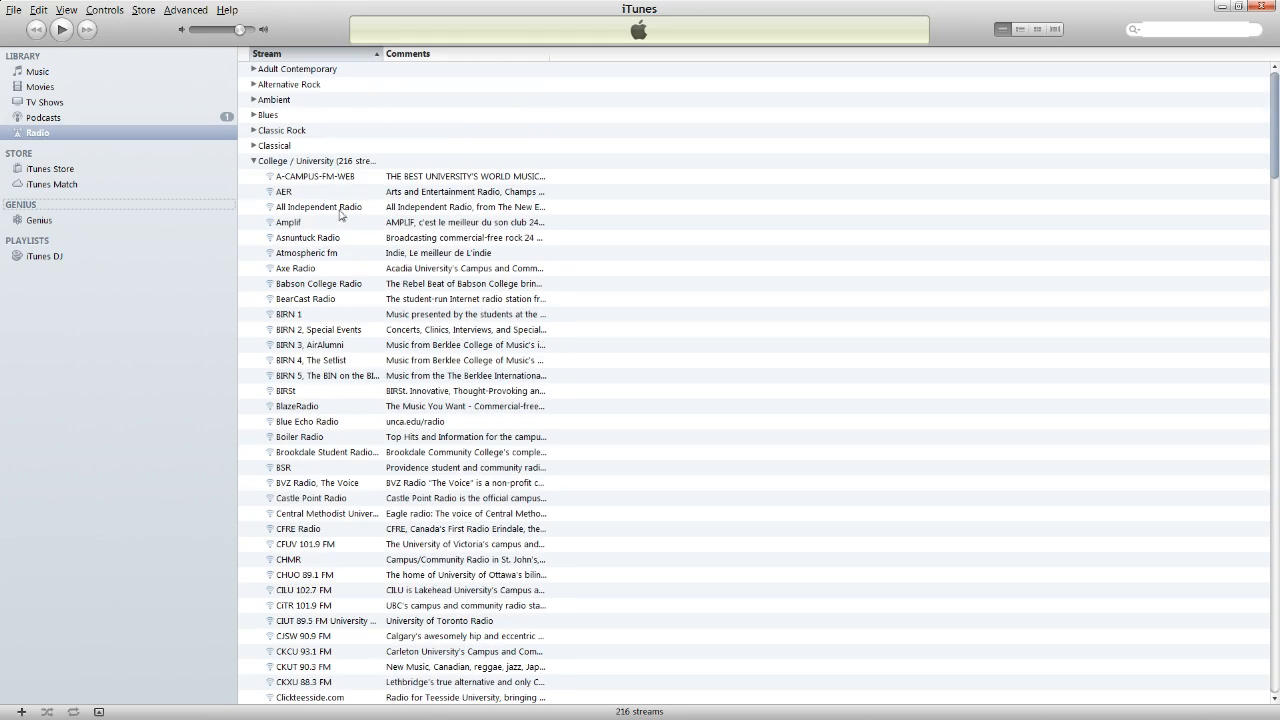
click(256, 160)
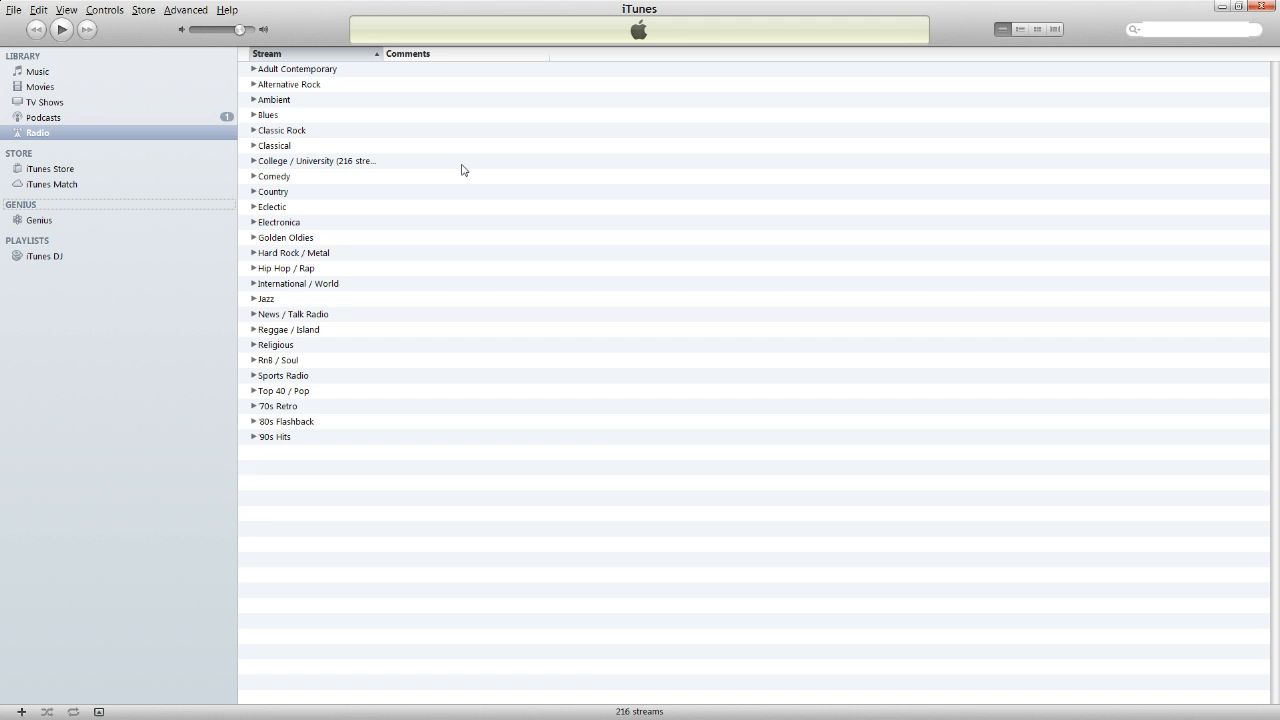
mouse_move(256, 80)
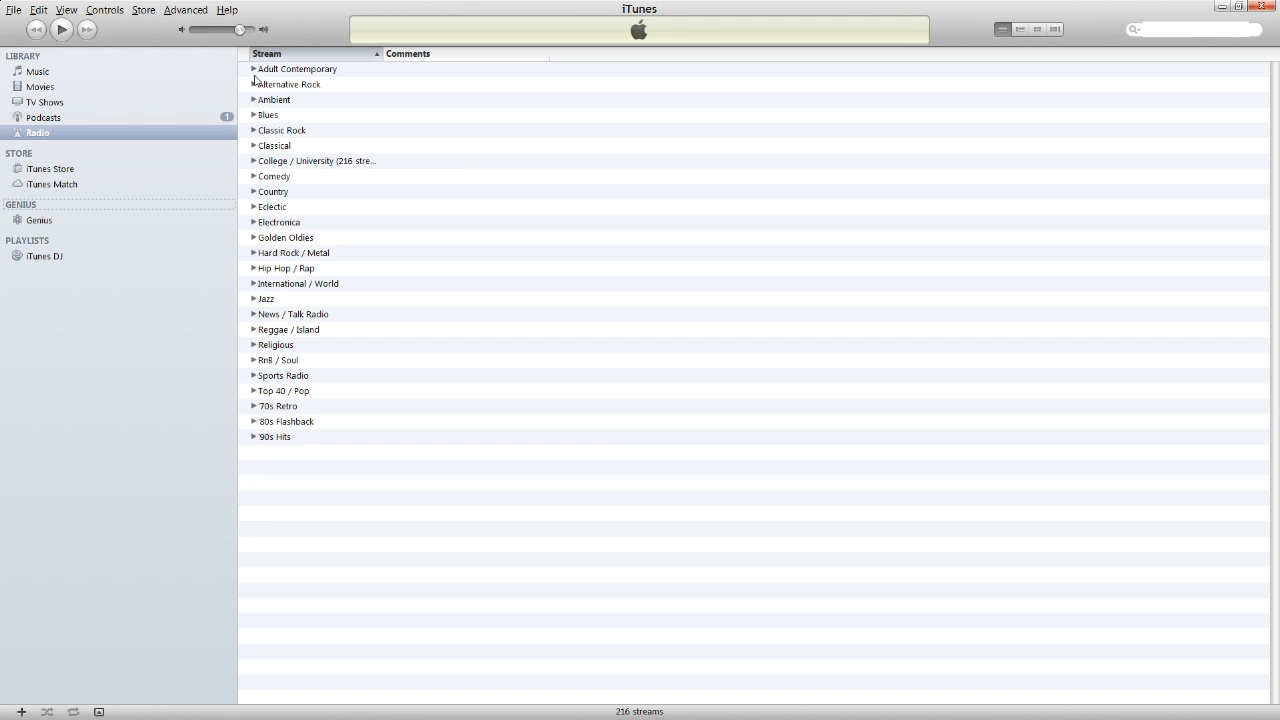
mouse_move(380, 76)
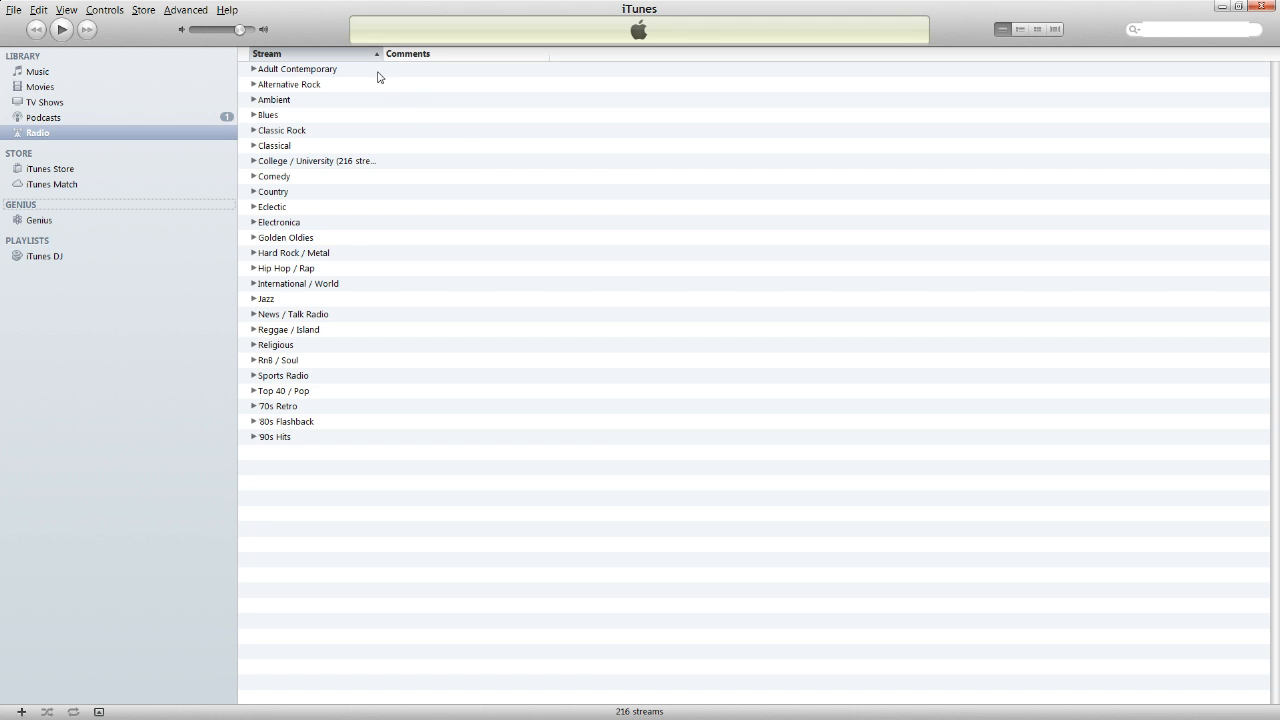
mouse_move(328, 452)
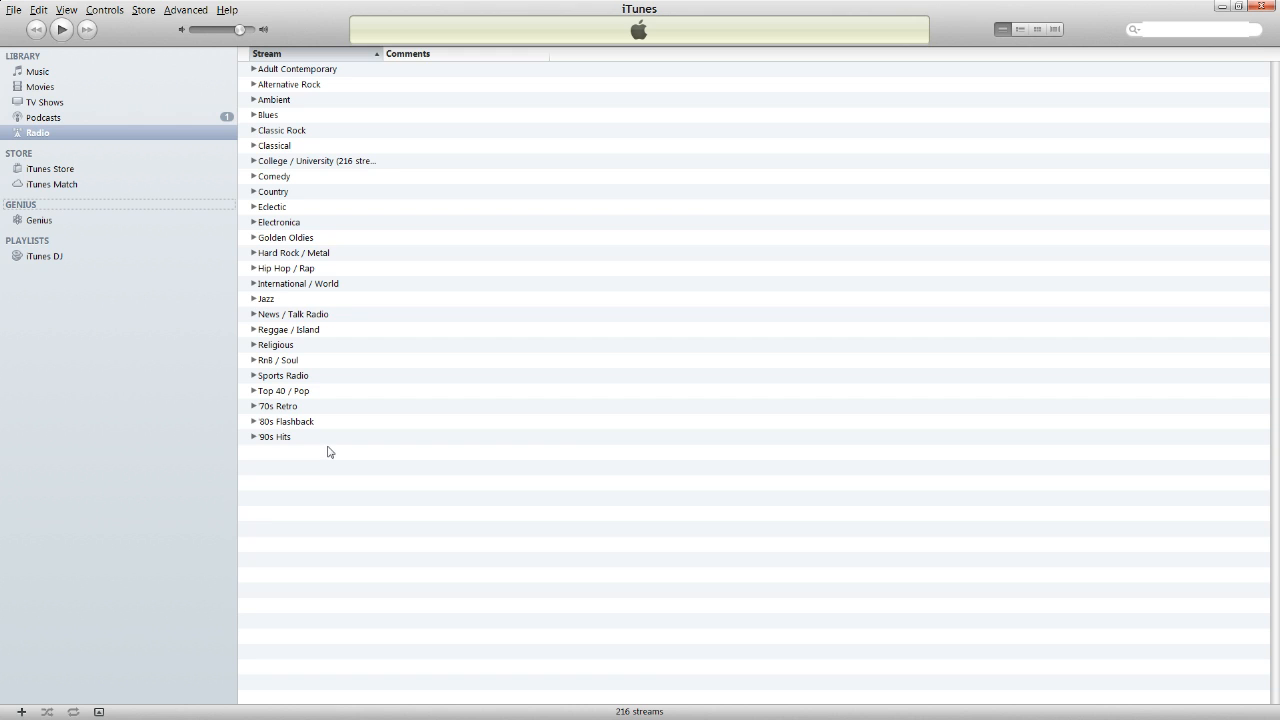
mouse_move(512, 296)
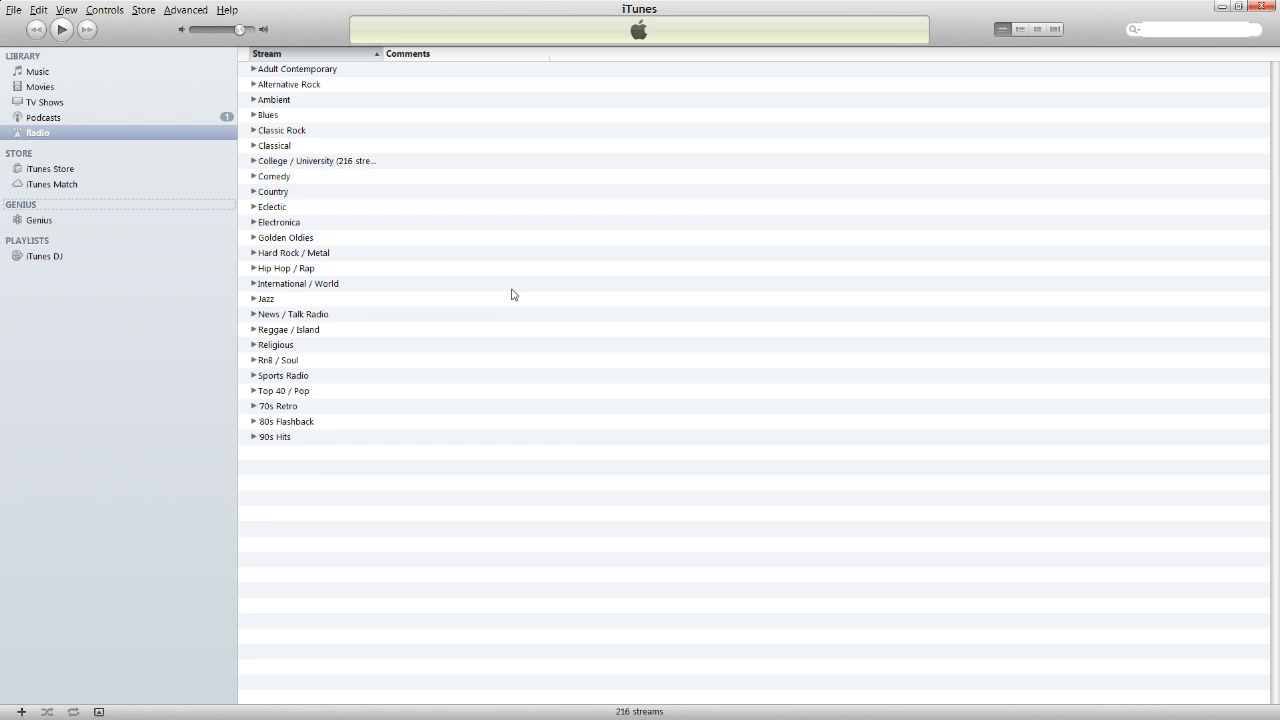
mouse_move(464, 200)
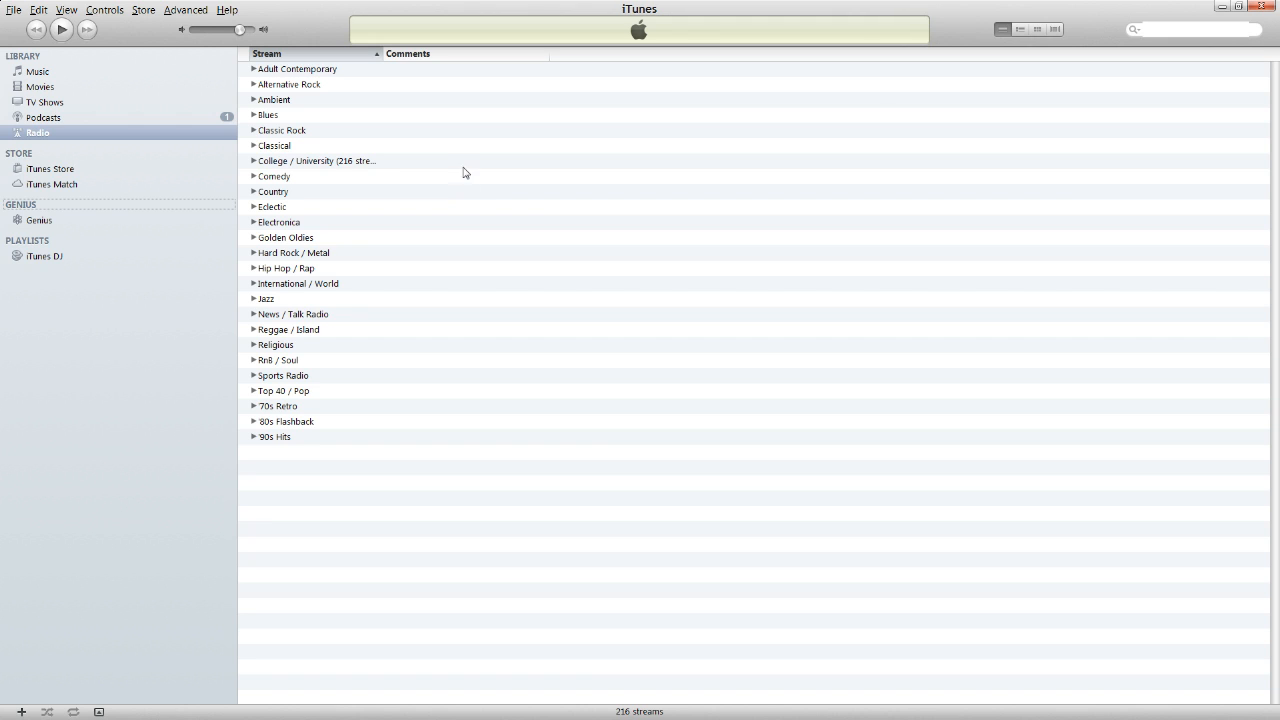
mouse_move(264, 76)
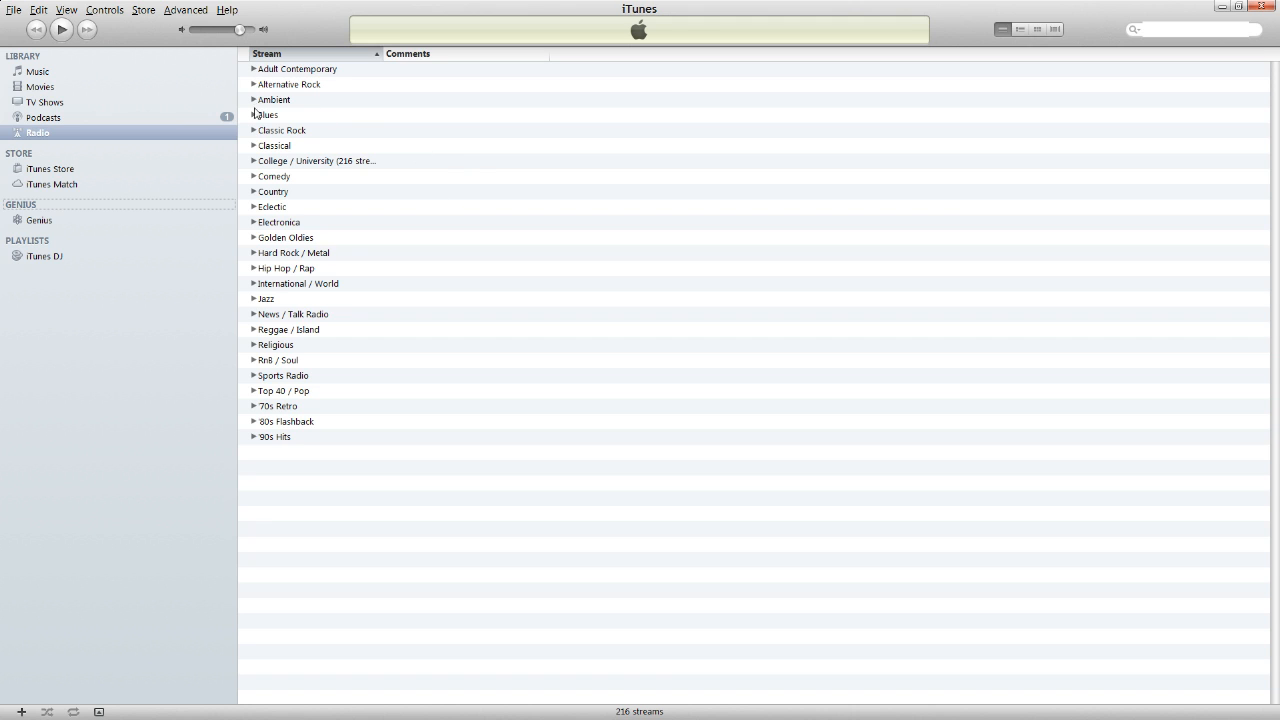
mouse_move(248, 100)
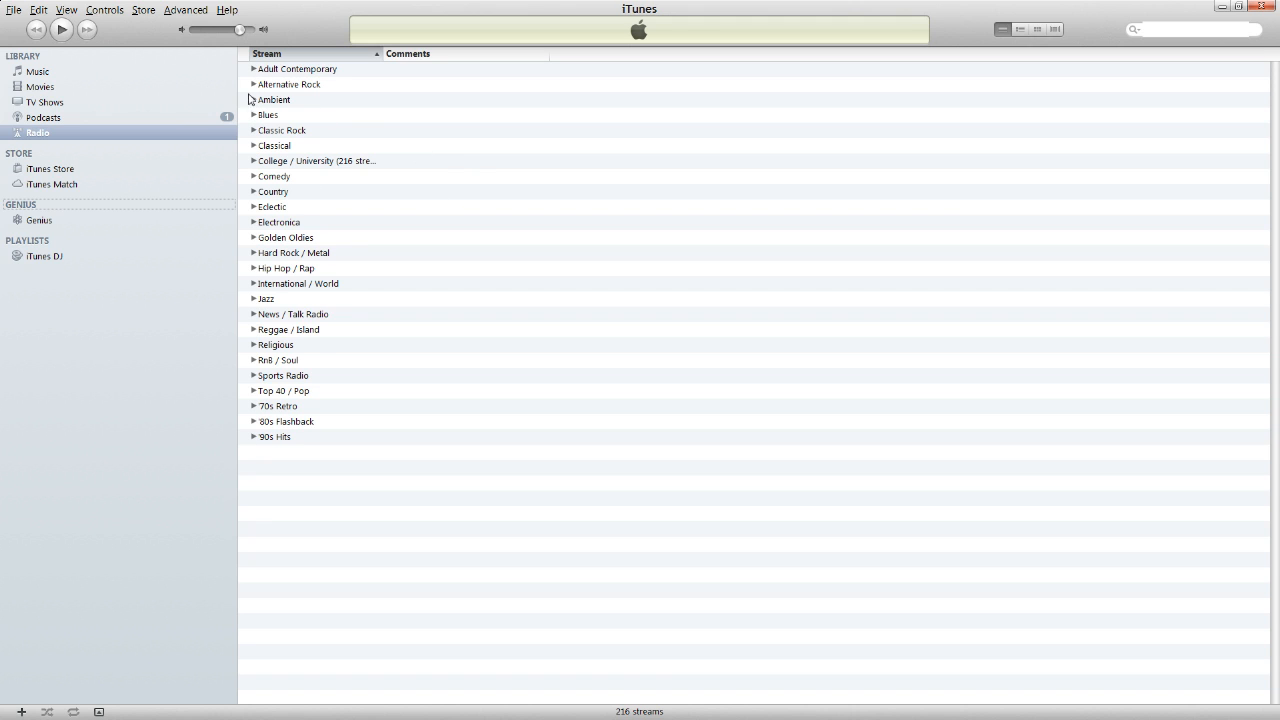
- Expand Adult Contemporary and the remaining genres so all 6,454 streams are listed
click(254, 68)
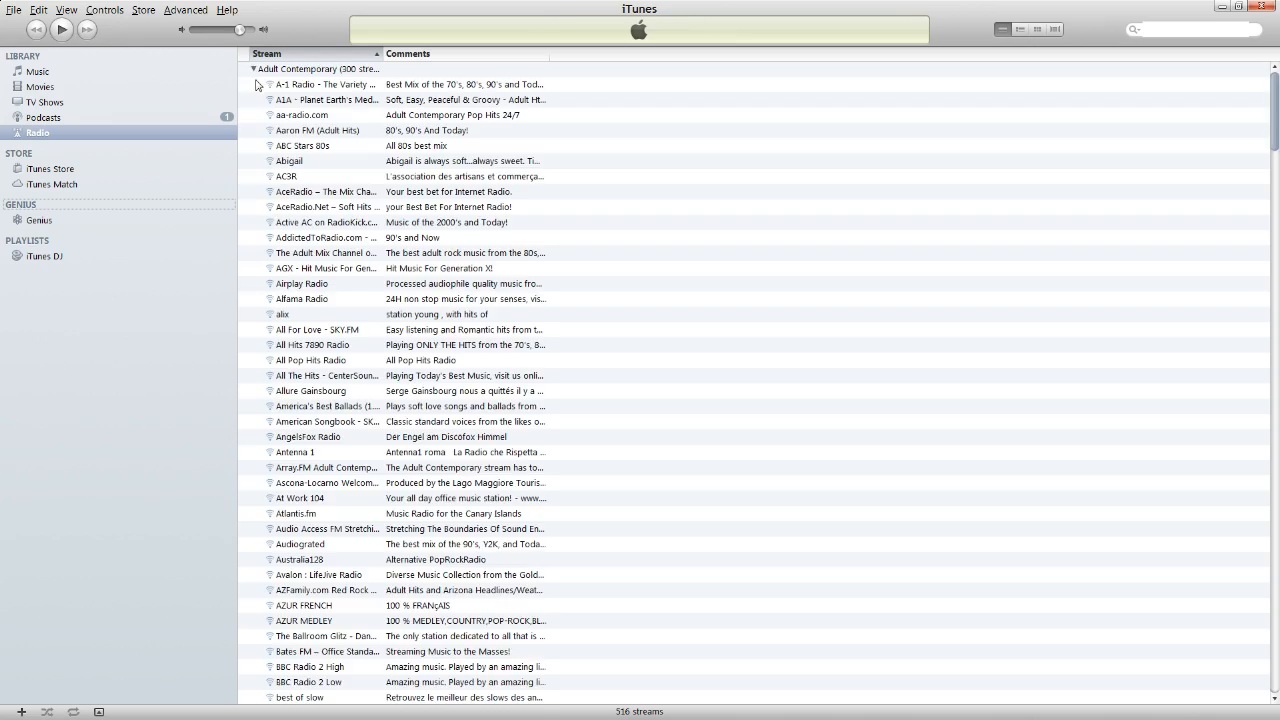
scroll(down, 3)
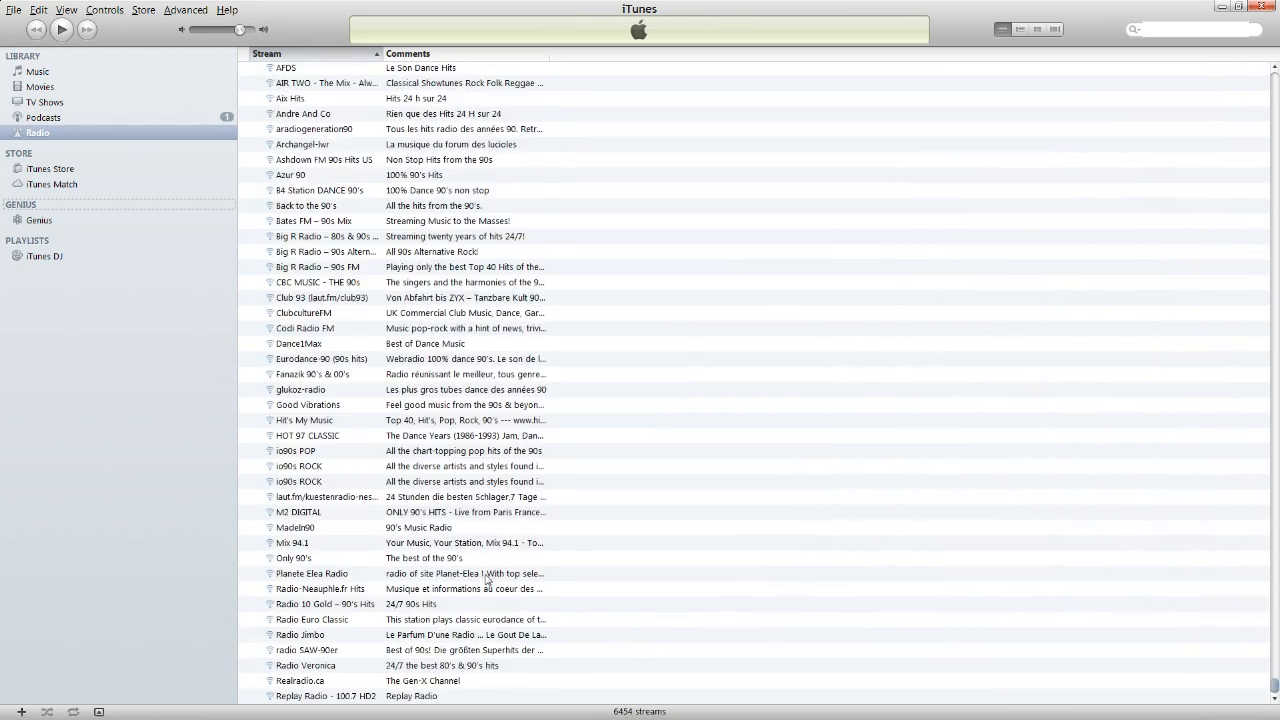
scroll(down, 3)
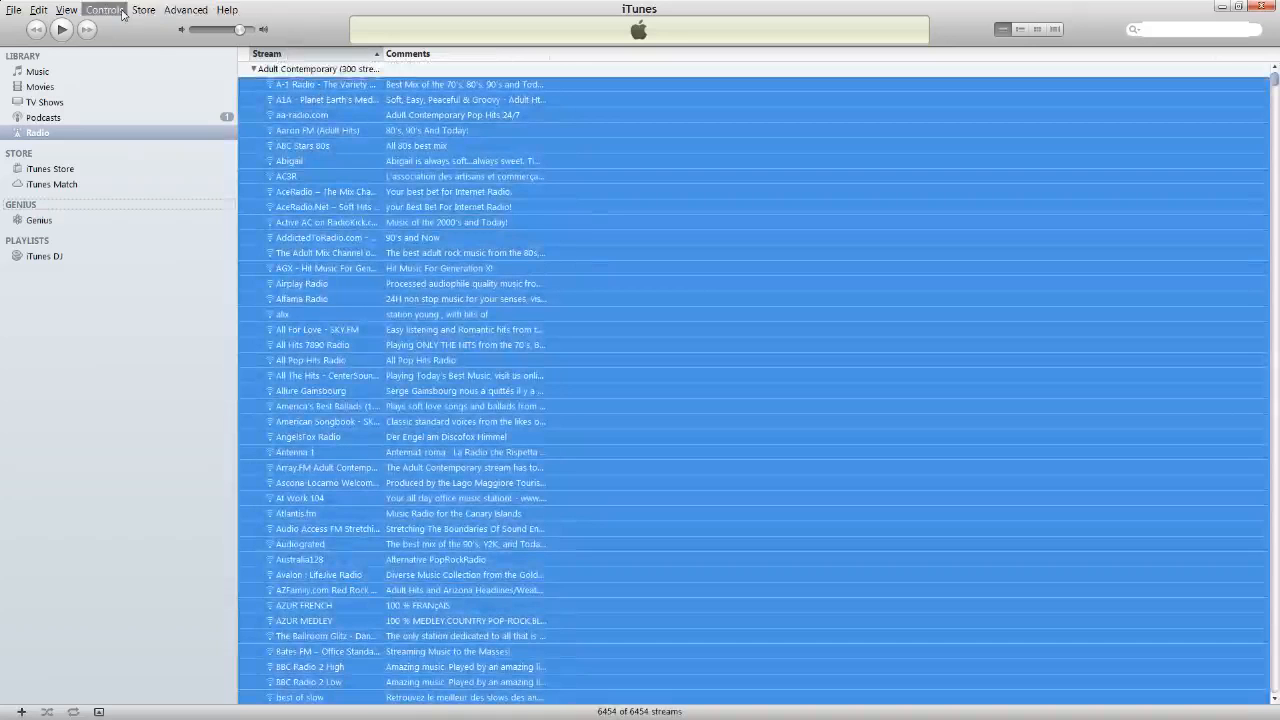
- With all 6,454 streams selected, bring up the File commands for making a playlist
click(14, 10)
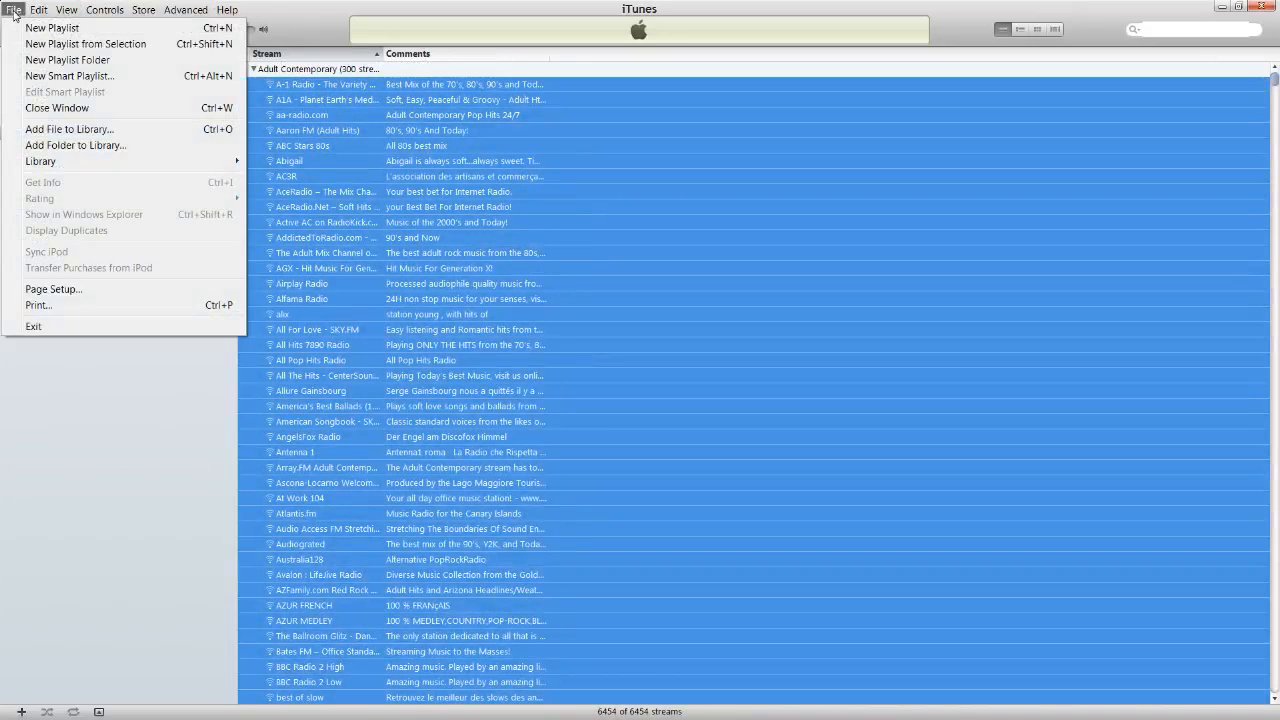
mouse_move(86, 44)
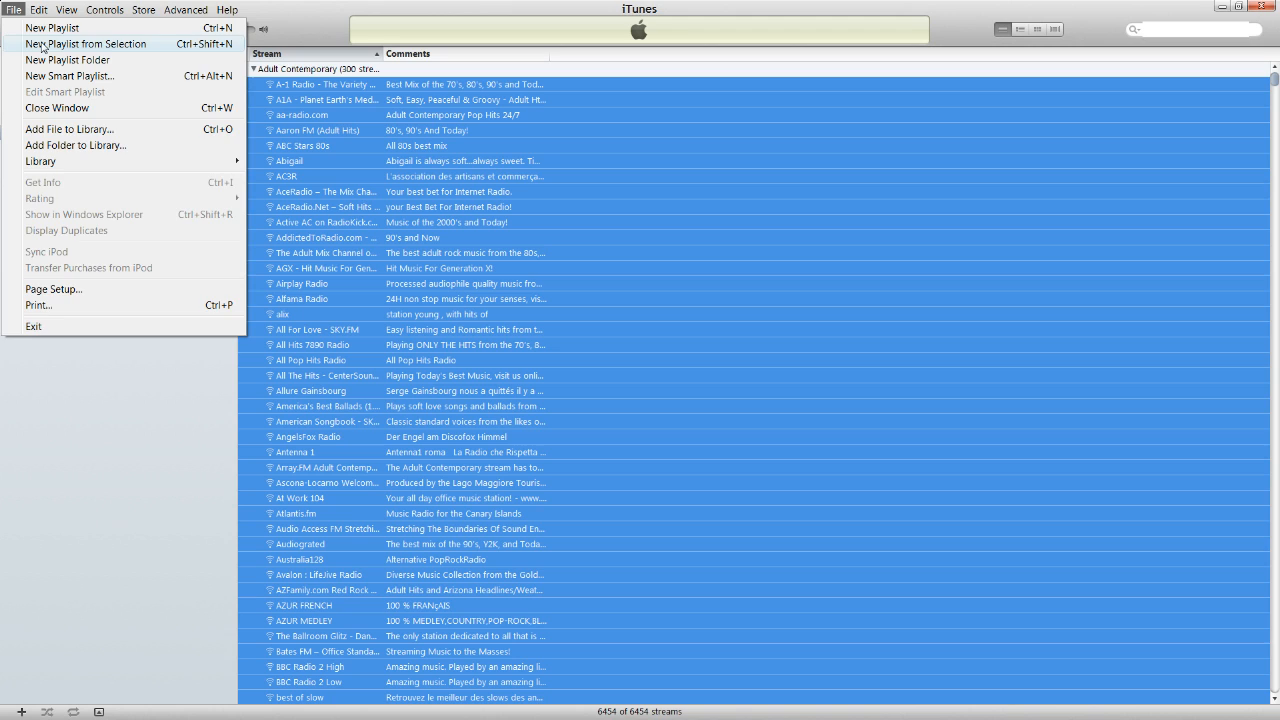
click(14, 8)
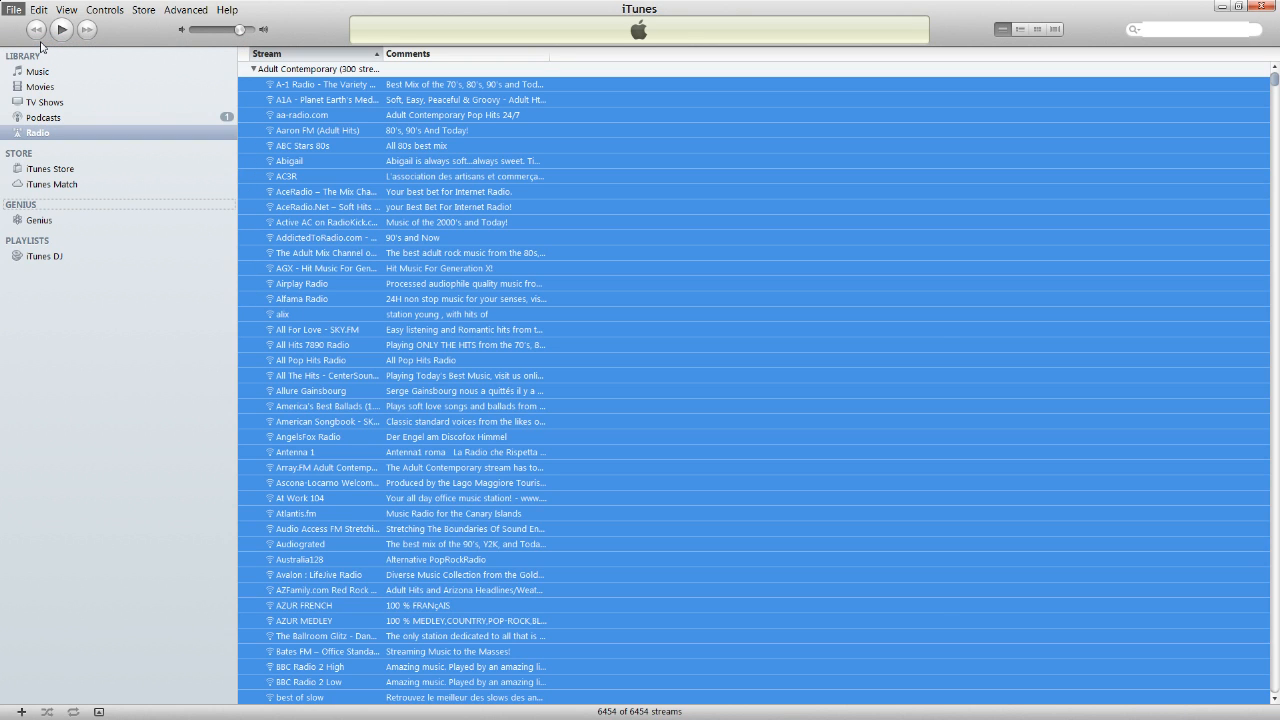
mouse_move(398, 204)
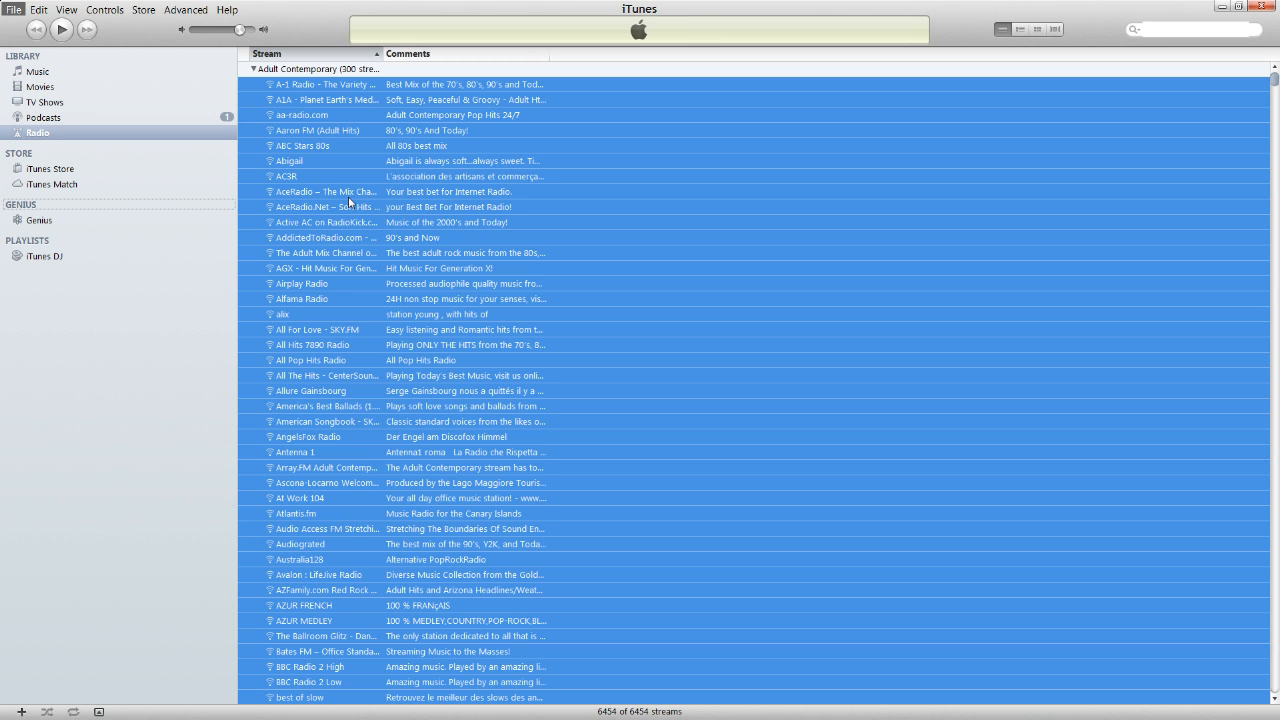
- Create a New Playlist from Selection named 'radio stations'
click(20, 712)
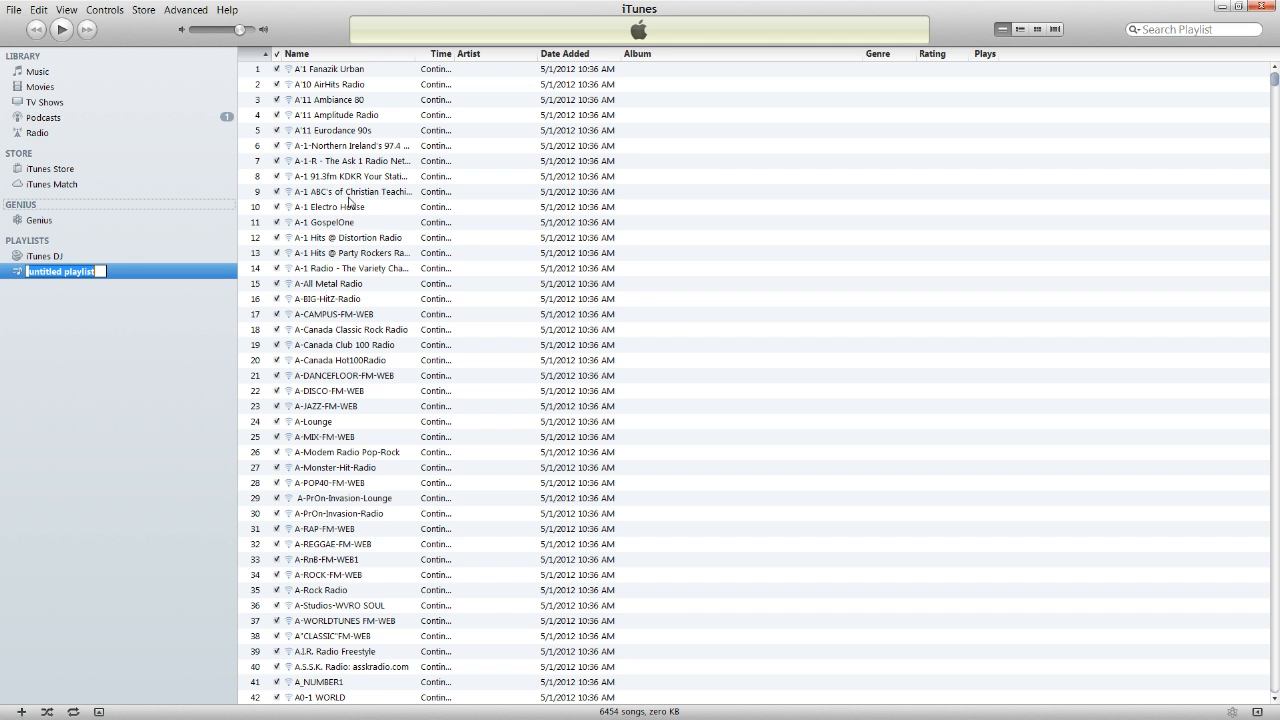
mouse_move(156, 292)
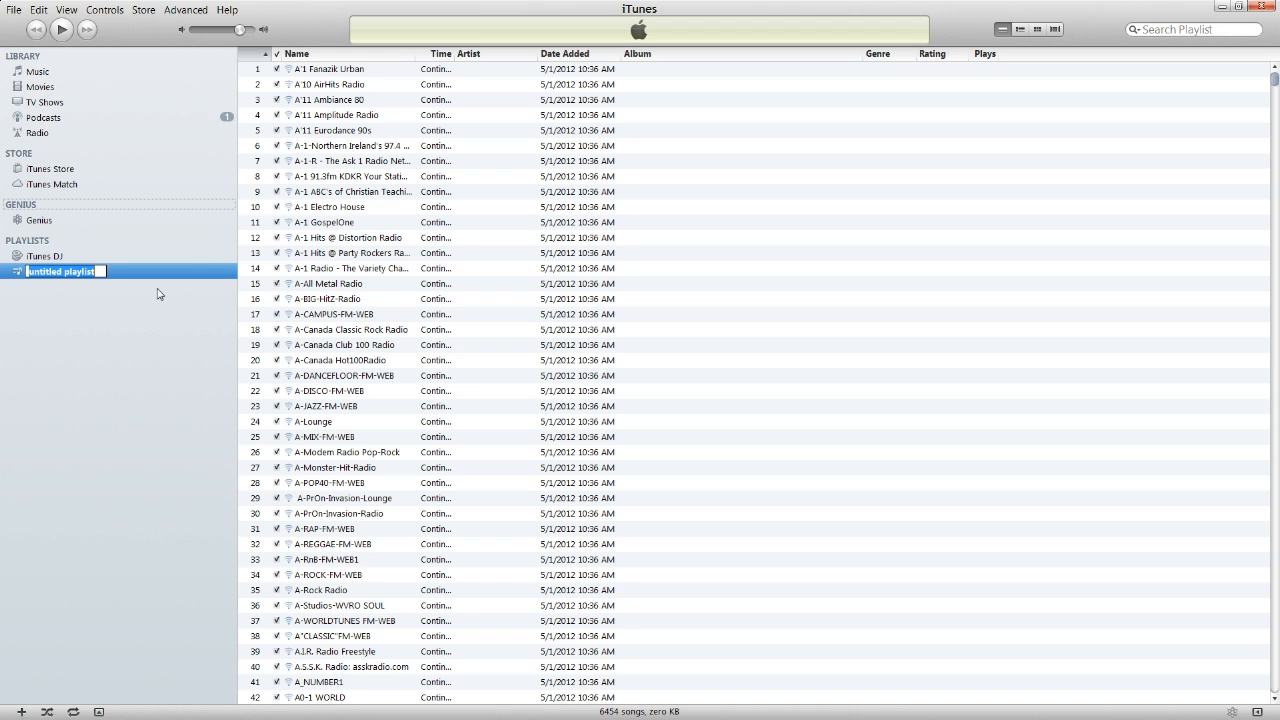
text(radio stations)
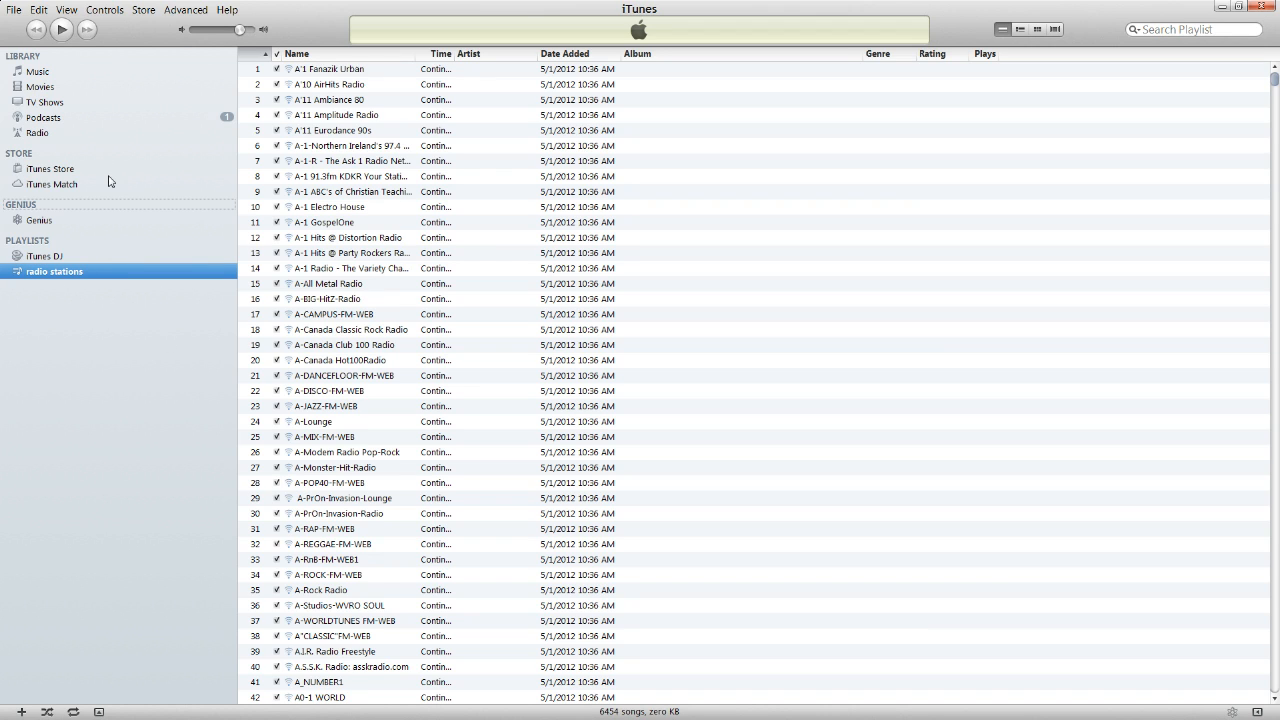
click(44, 256)
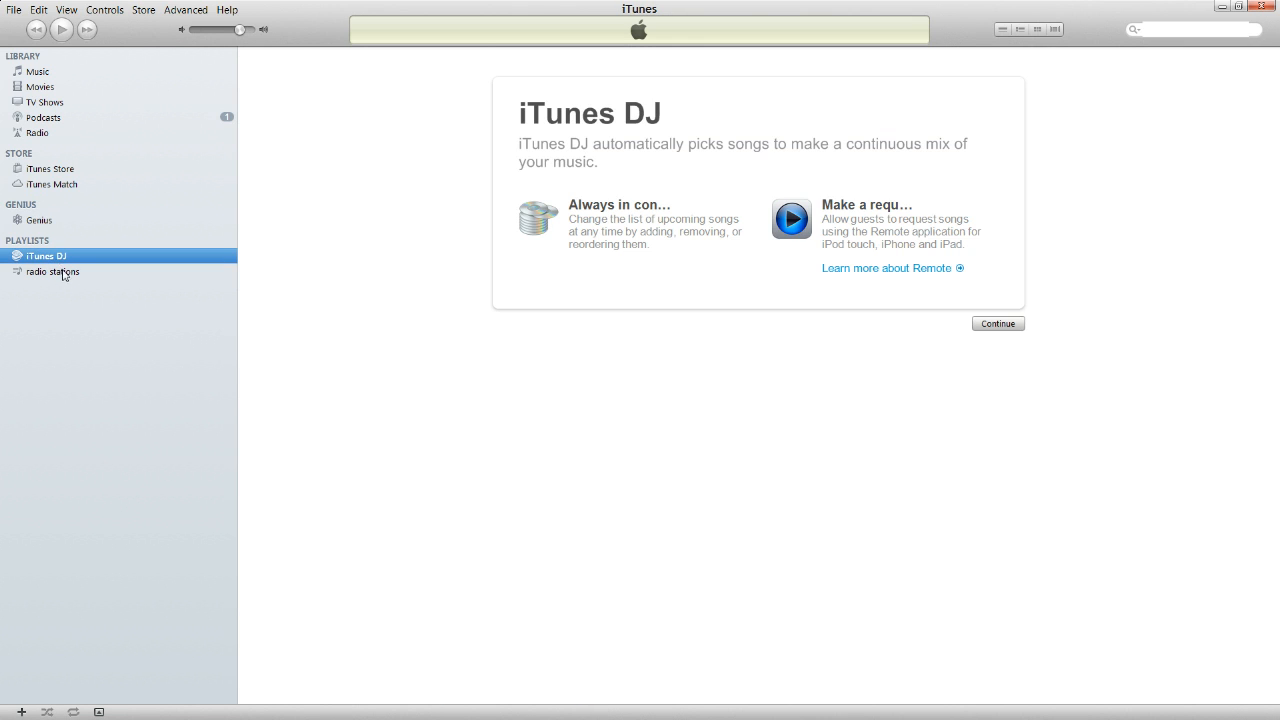
- Show the radio stations playlist's 6,454 streams, ready for a keyword search
click(52, 272)
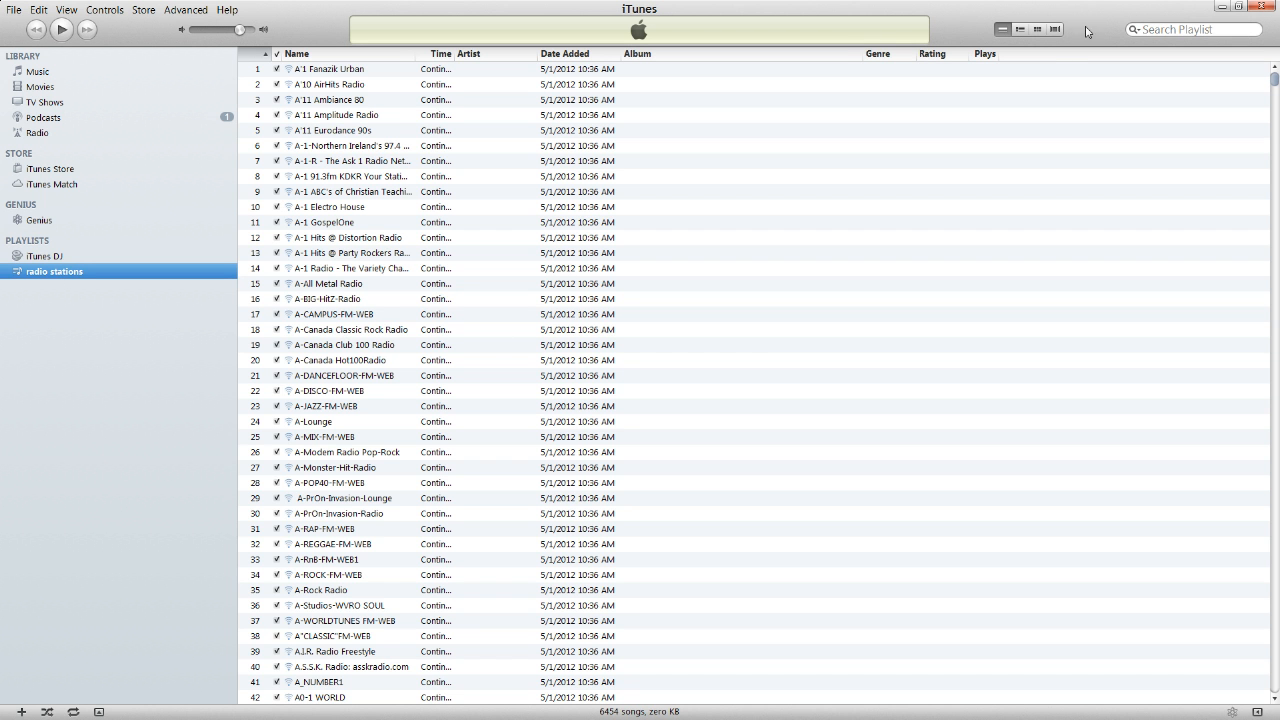
click(1192, 30)
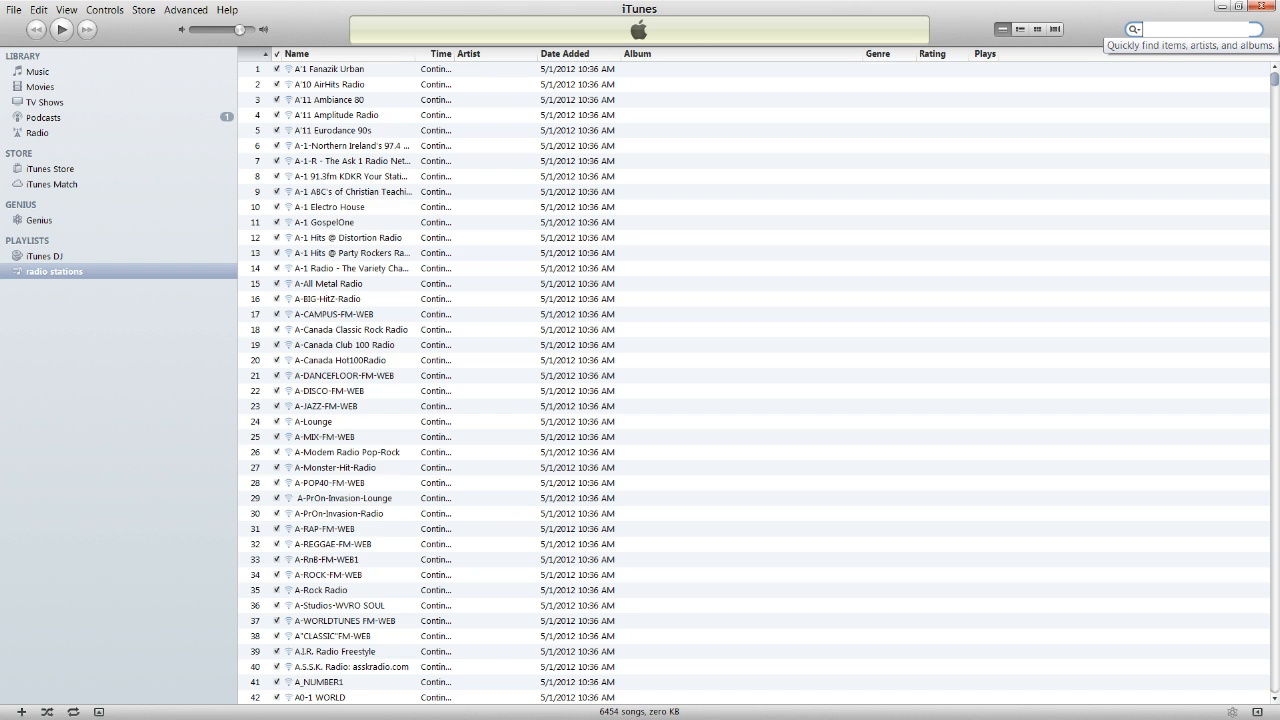
text(electronic)
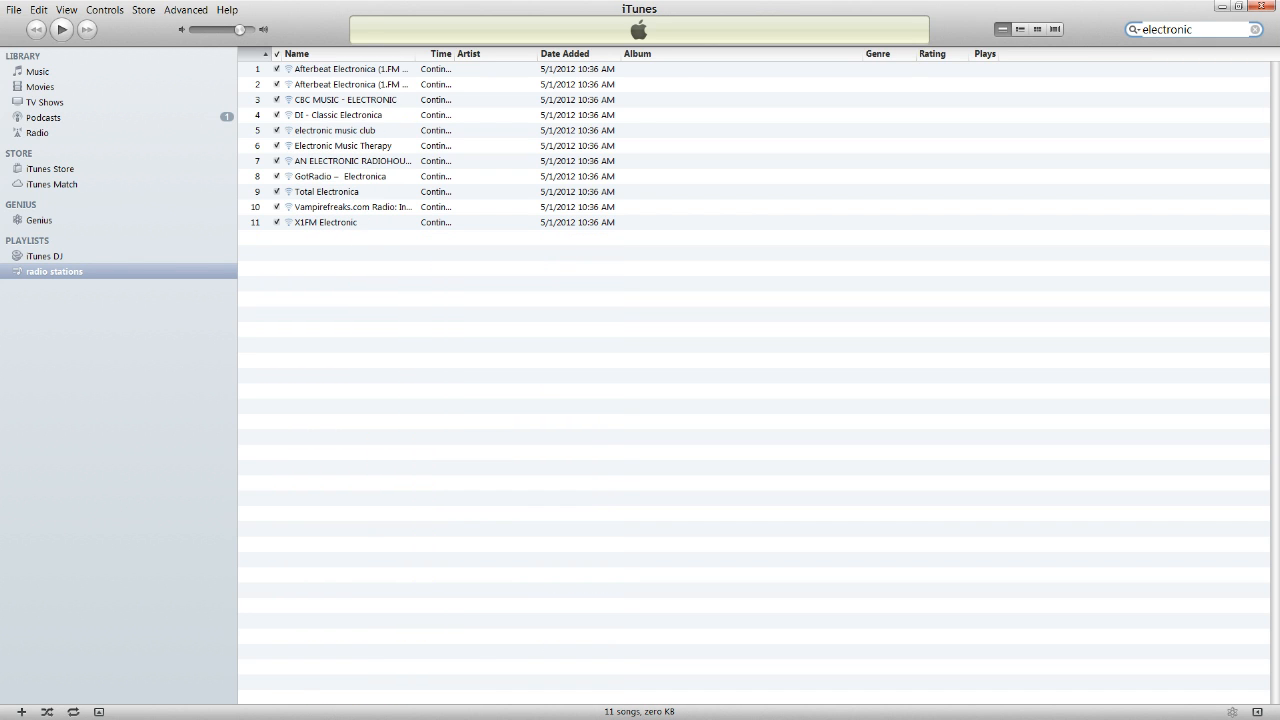
click(324, 192)
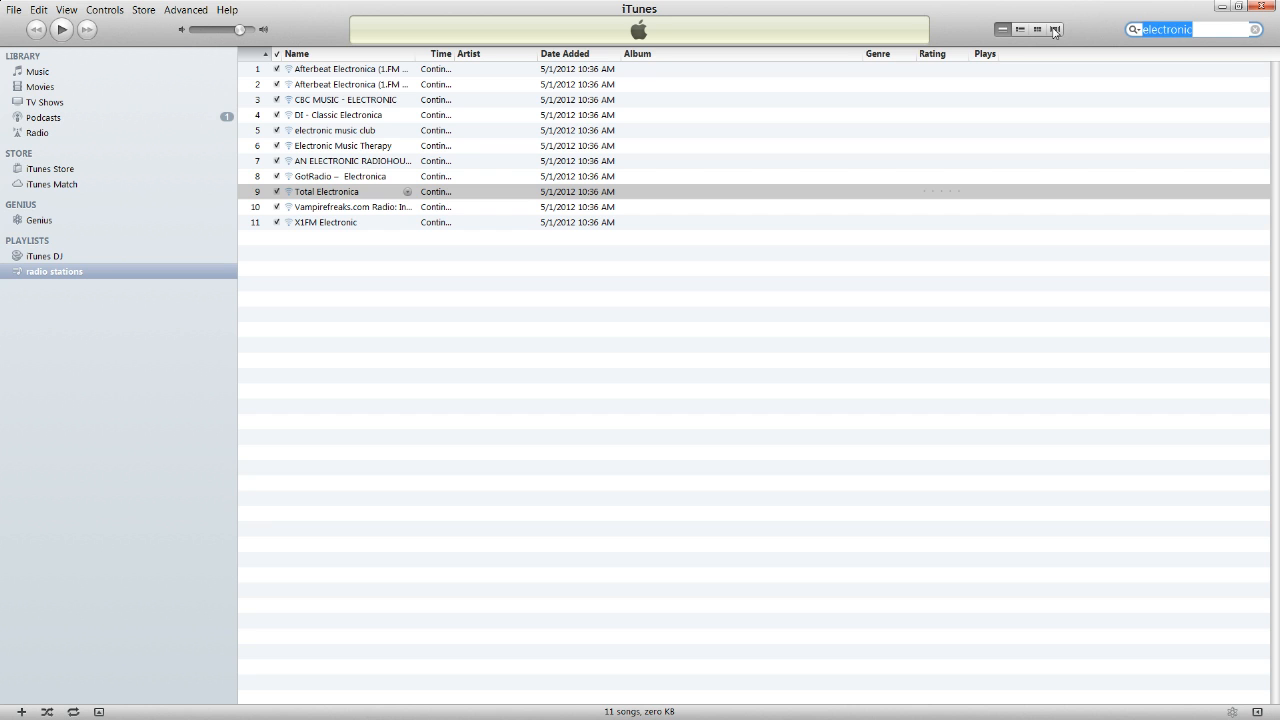
text(cbc)
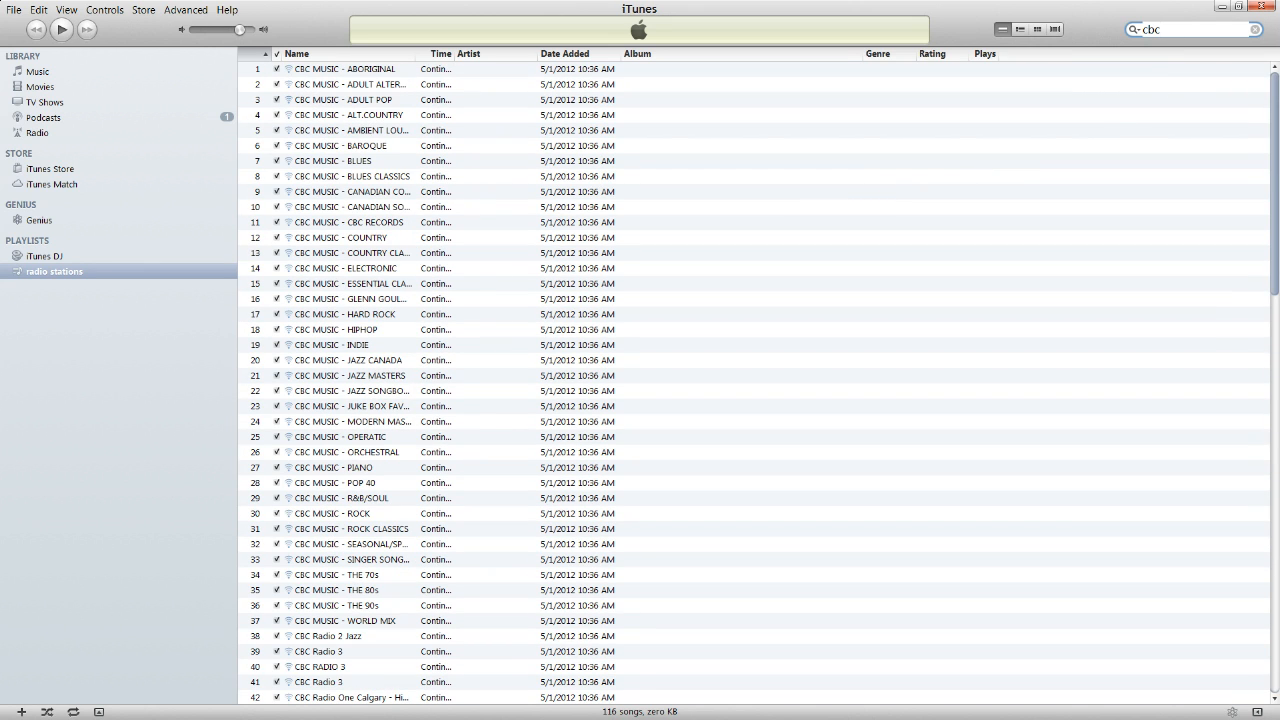
click(1252, 30)
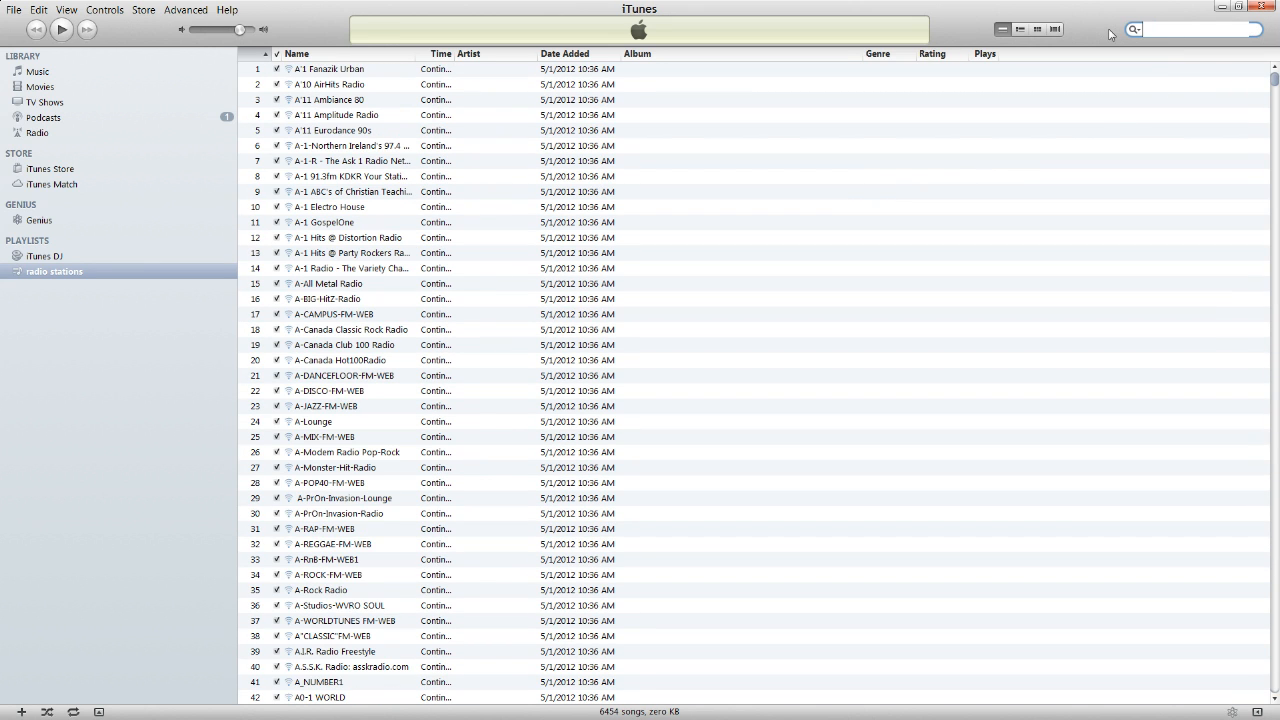
scroll(down, 3)
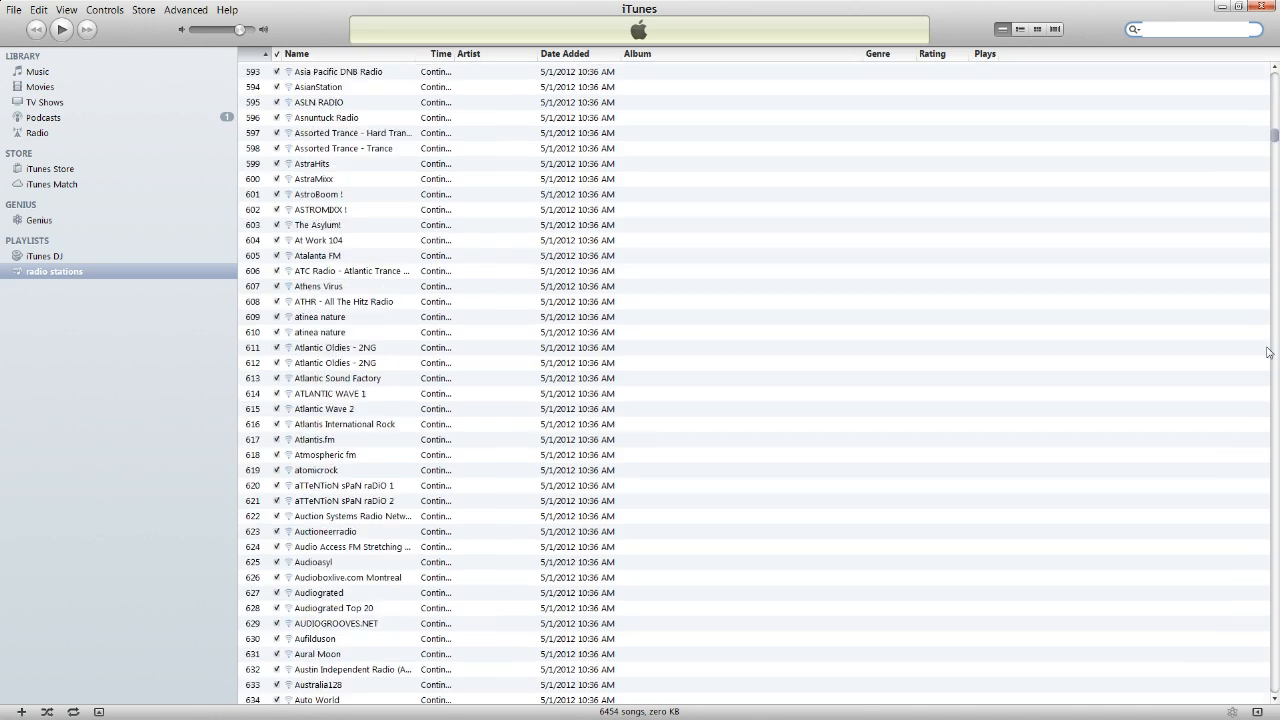
scroll(down, 3)
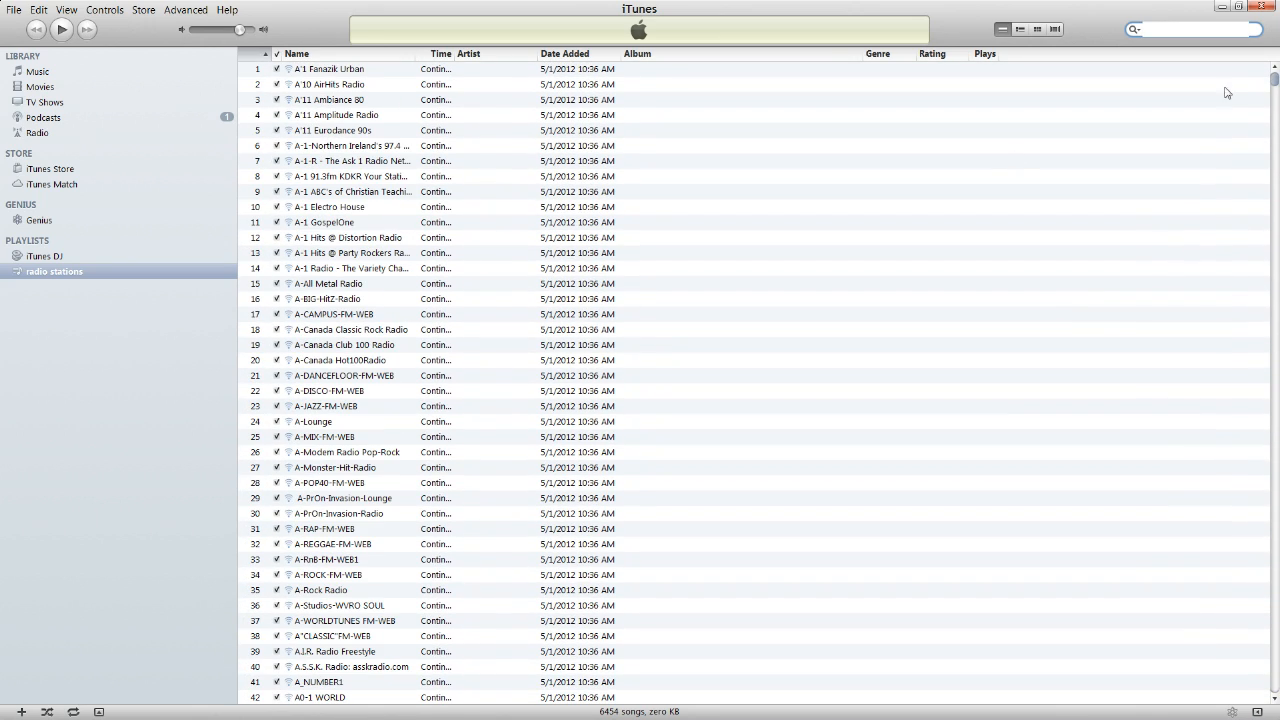
mouse_move(880, 136)
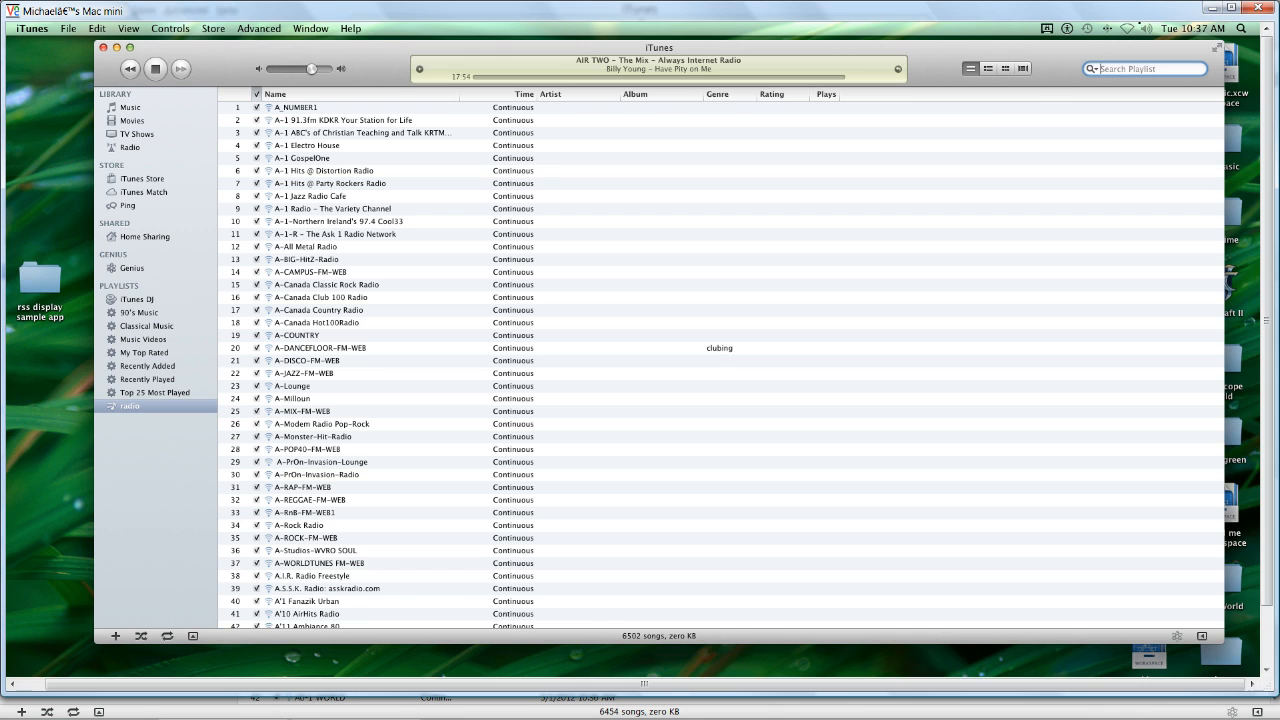
- Search the playlist for 'elec' (9 streams) then 'rock' (312 streams) and dismiss About iTunes
text(electronic)
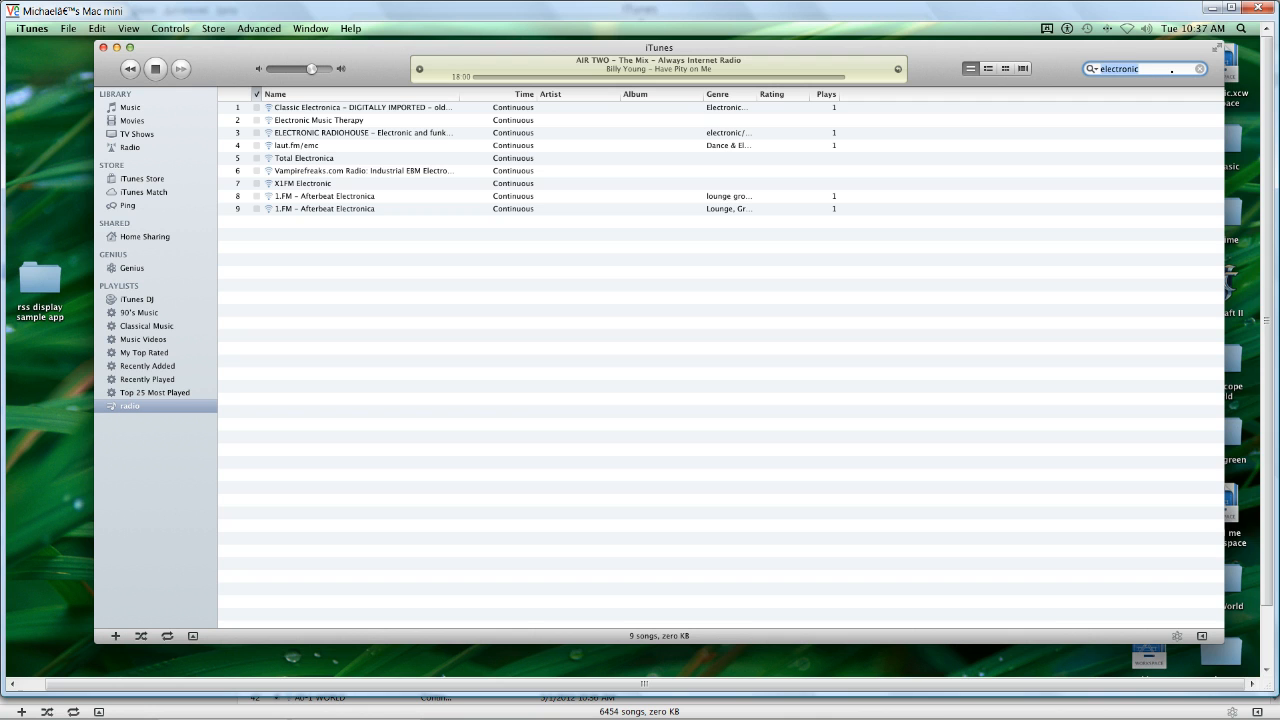
text(rock)
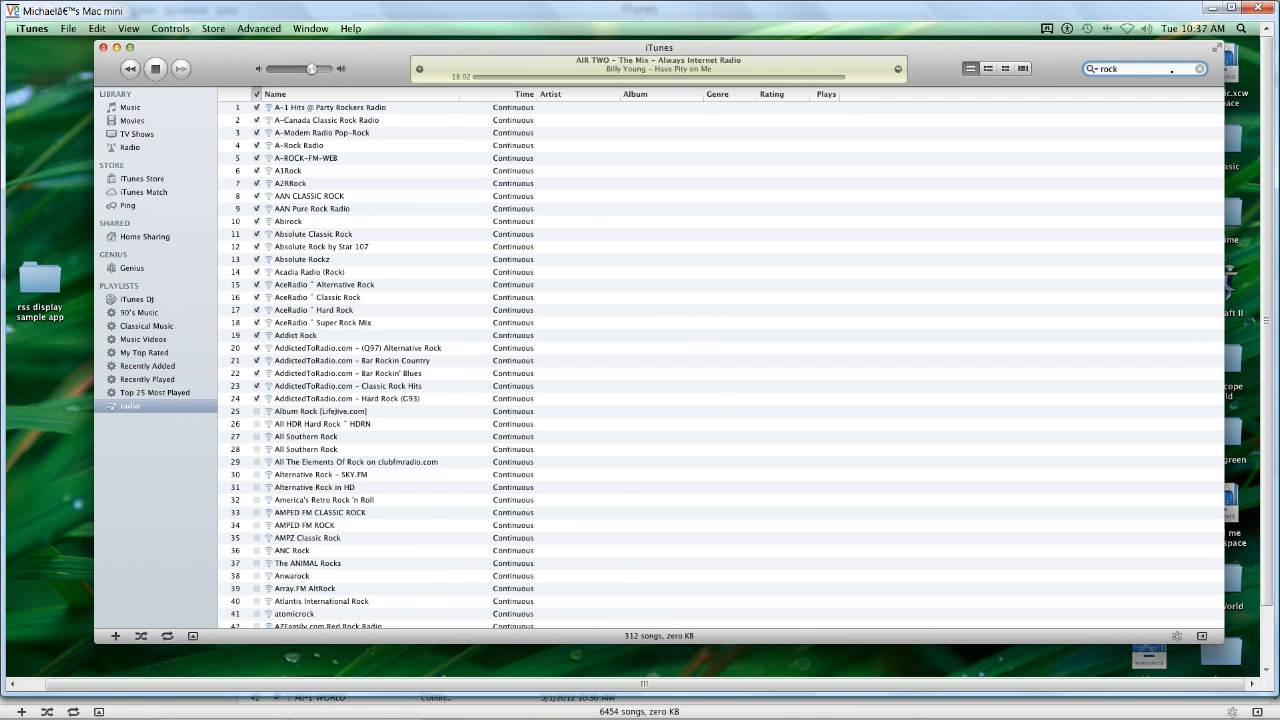
scroll(down, 3)
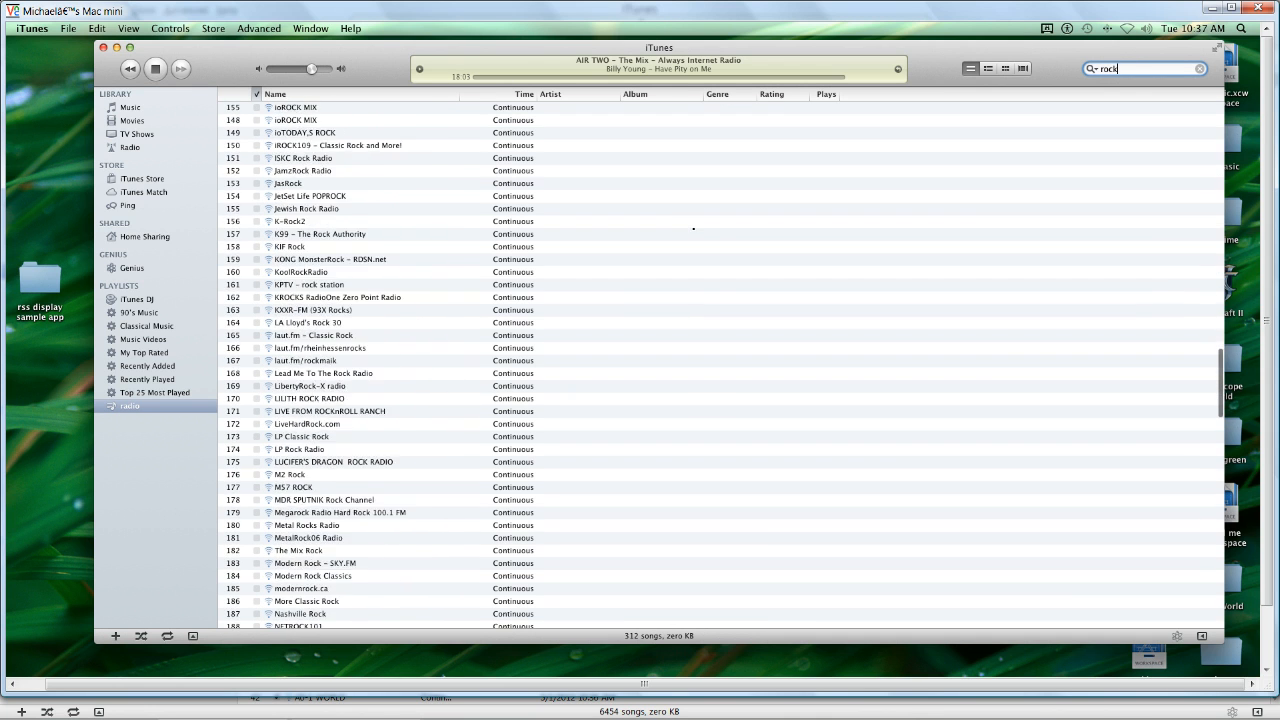
scroll(down, 3)
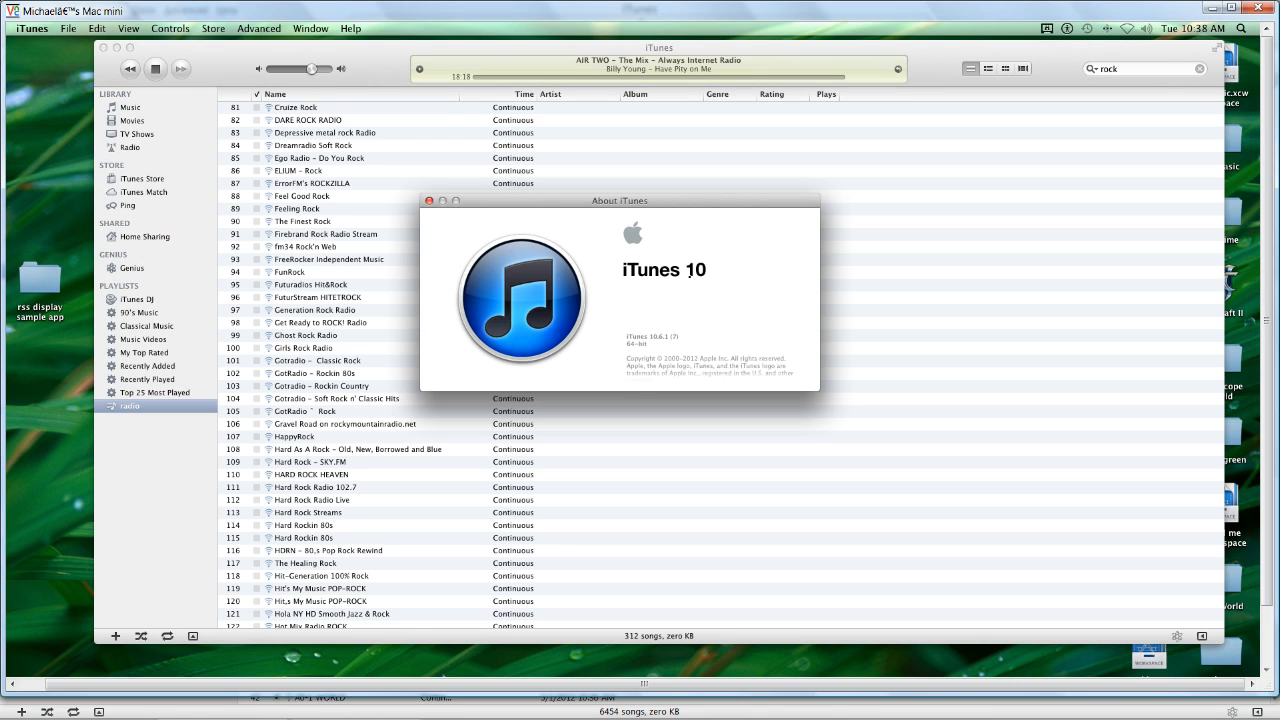
click(430, 200)
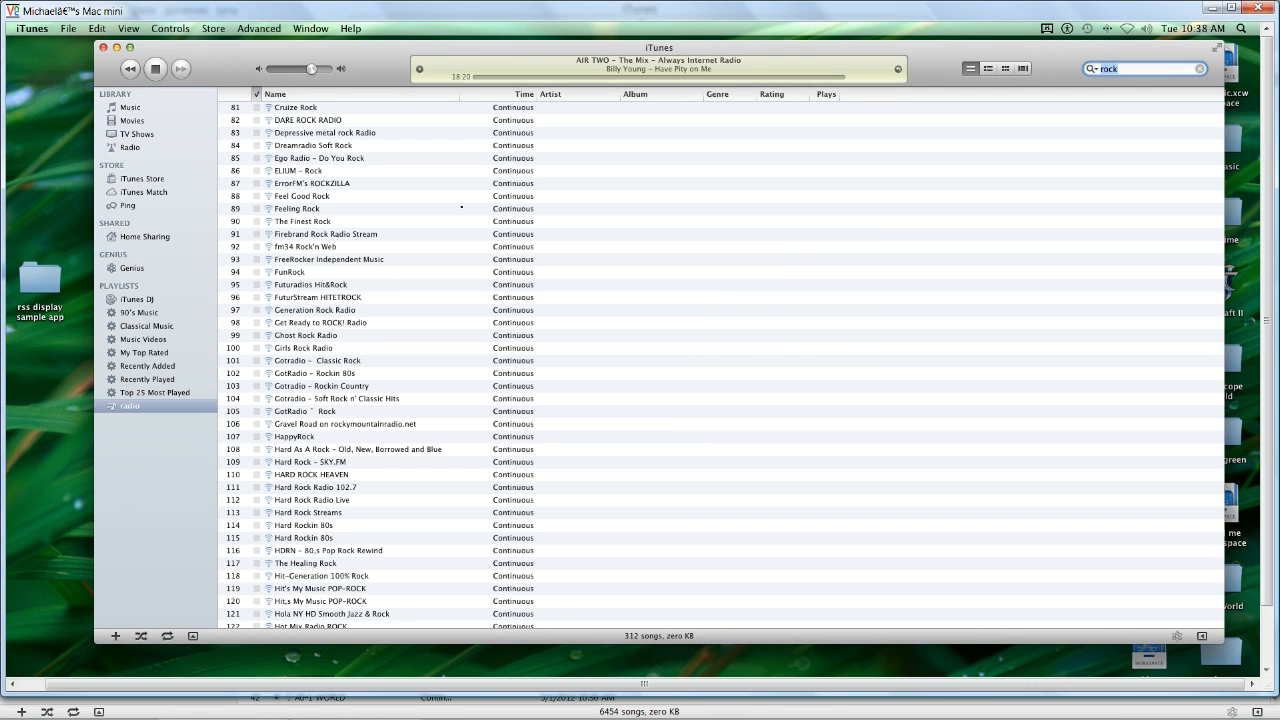